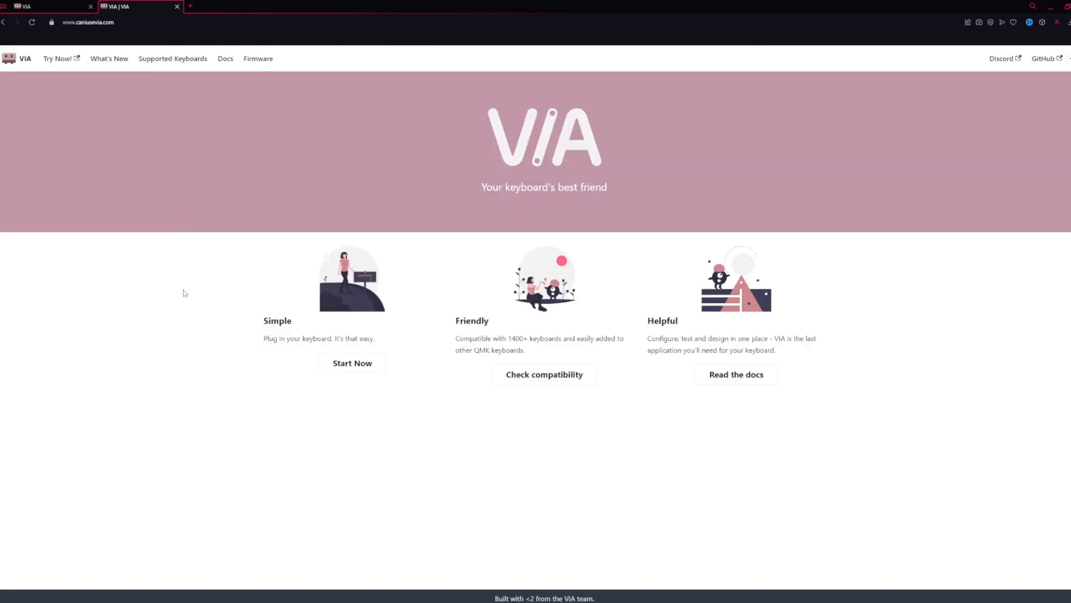
mouse_move(590, 420)
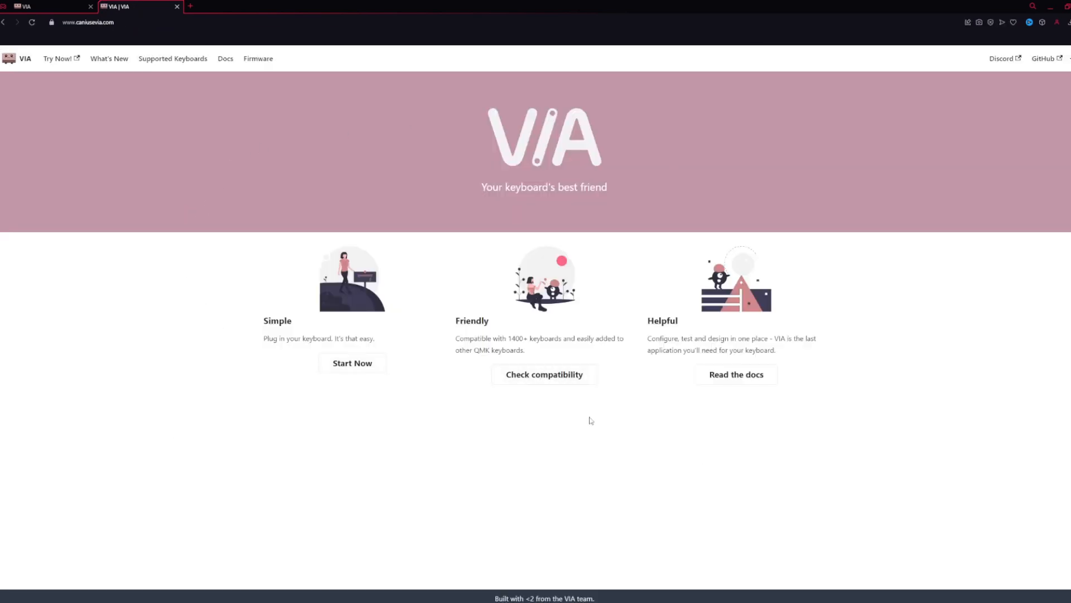
mouse_move(305, 457)
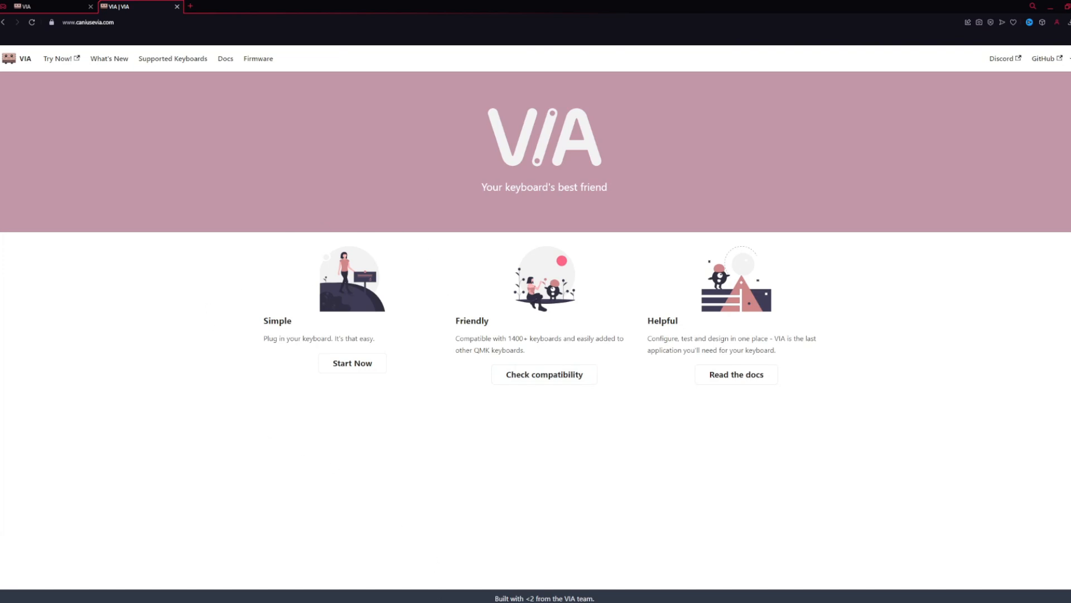
mouse_move(371, 468)
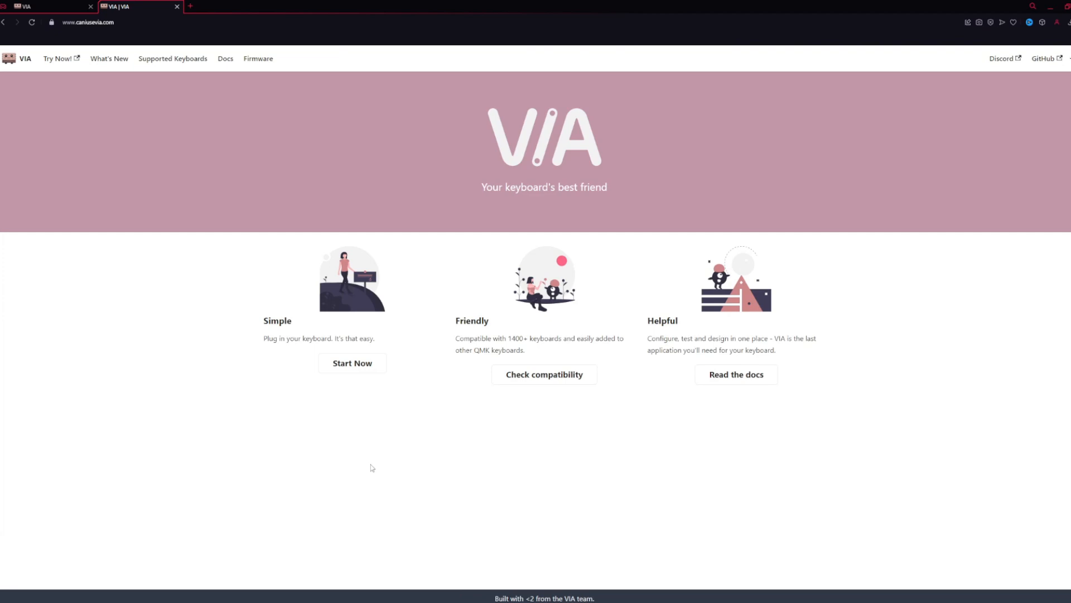
mouse_move(347, 352)
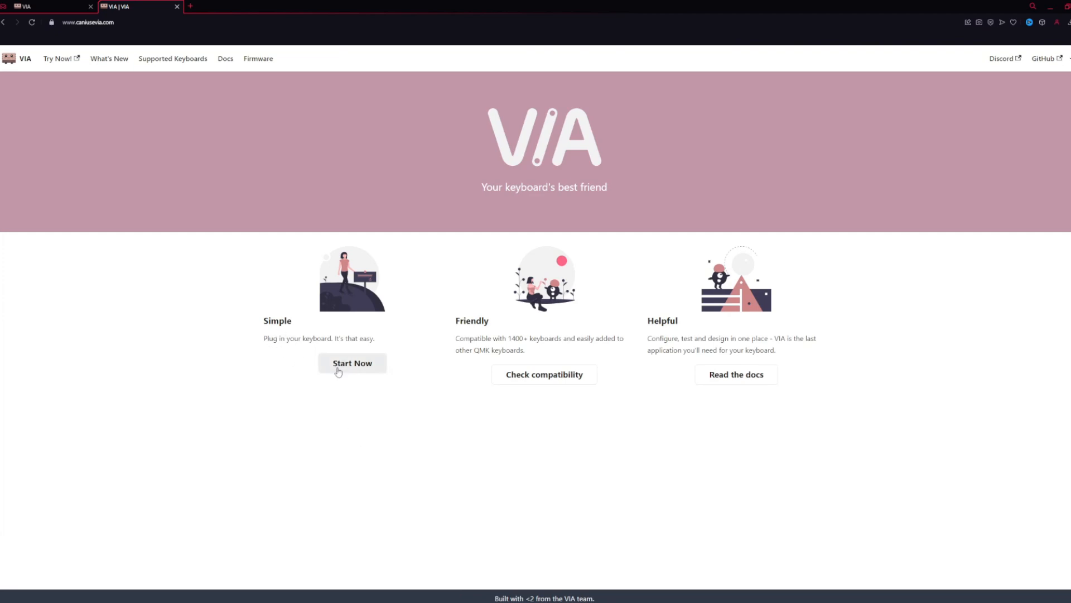
Step: Launch usevia.app from the homepage and reach the device authorization screen
click(352, 364)
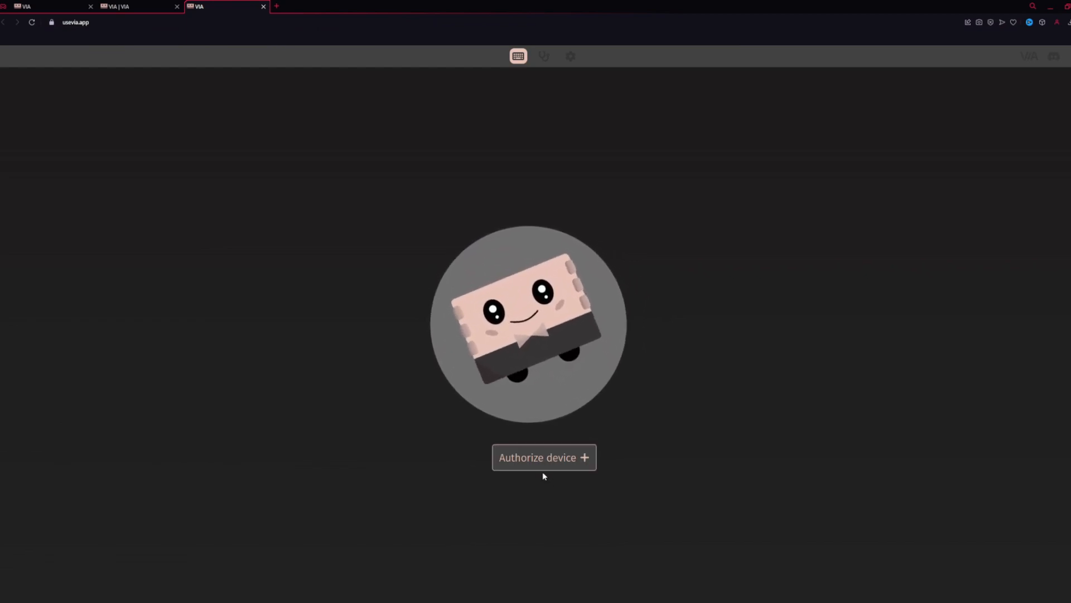
click(545, 458)
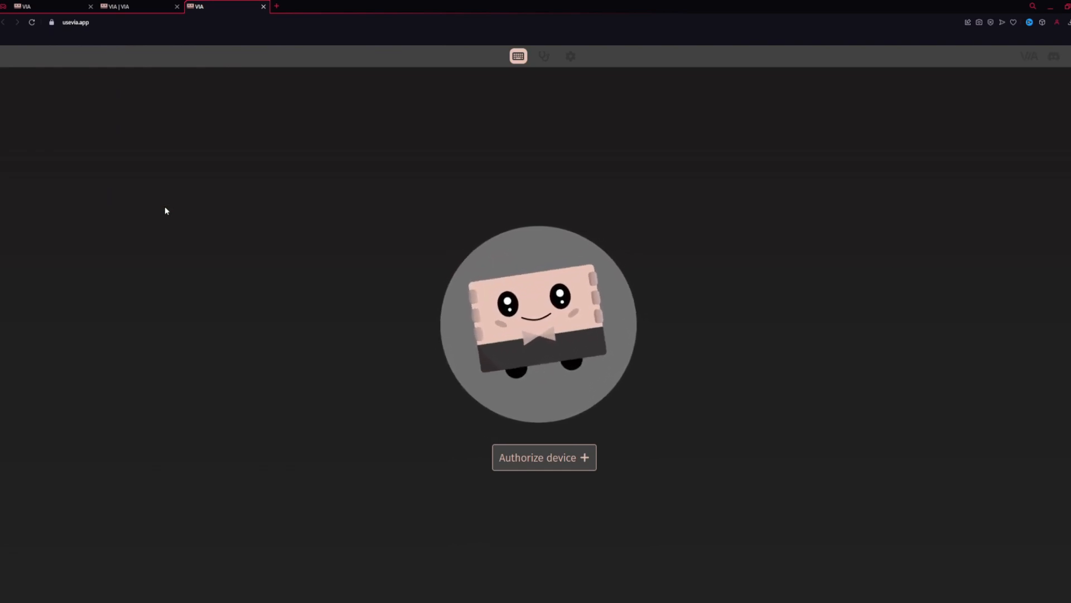
click(545, 457)
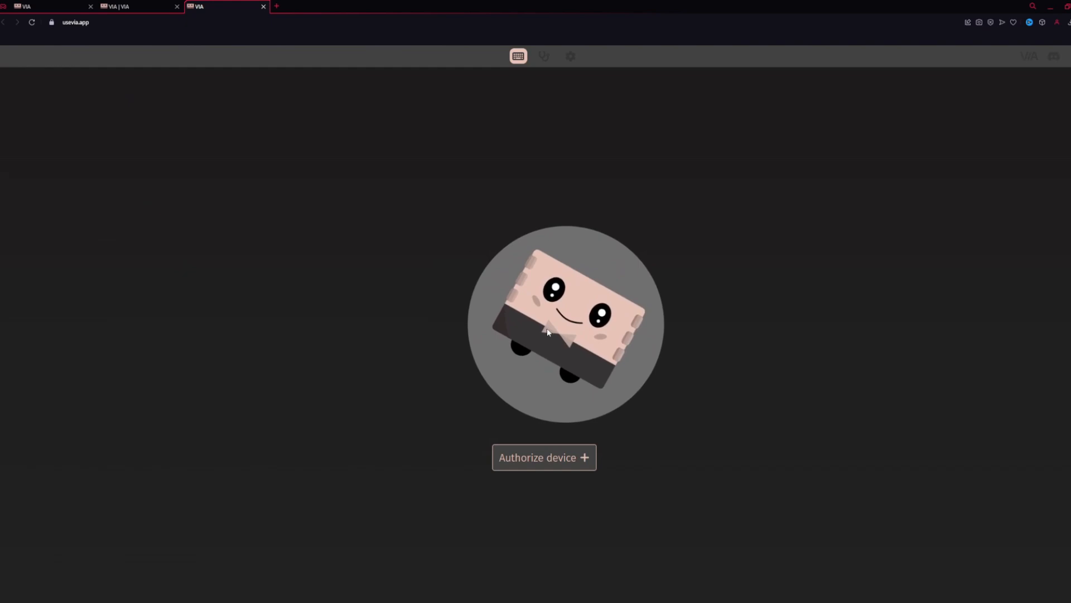
Step: Enable the Show Design tab option in VIA's settings via the key tester and gear icons
click(544, 56)
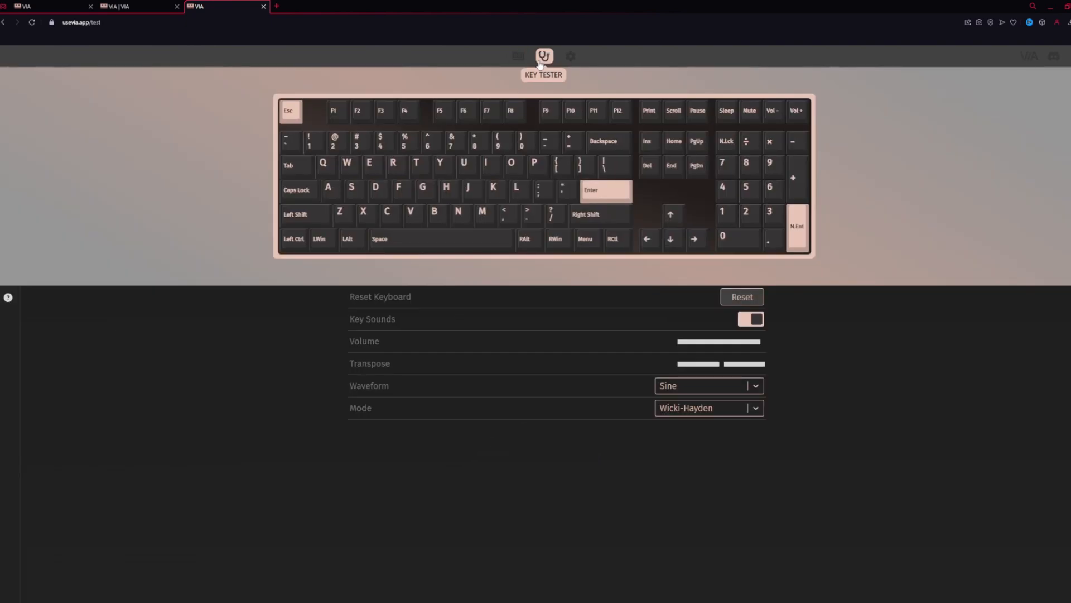
click(571, 56)
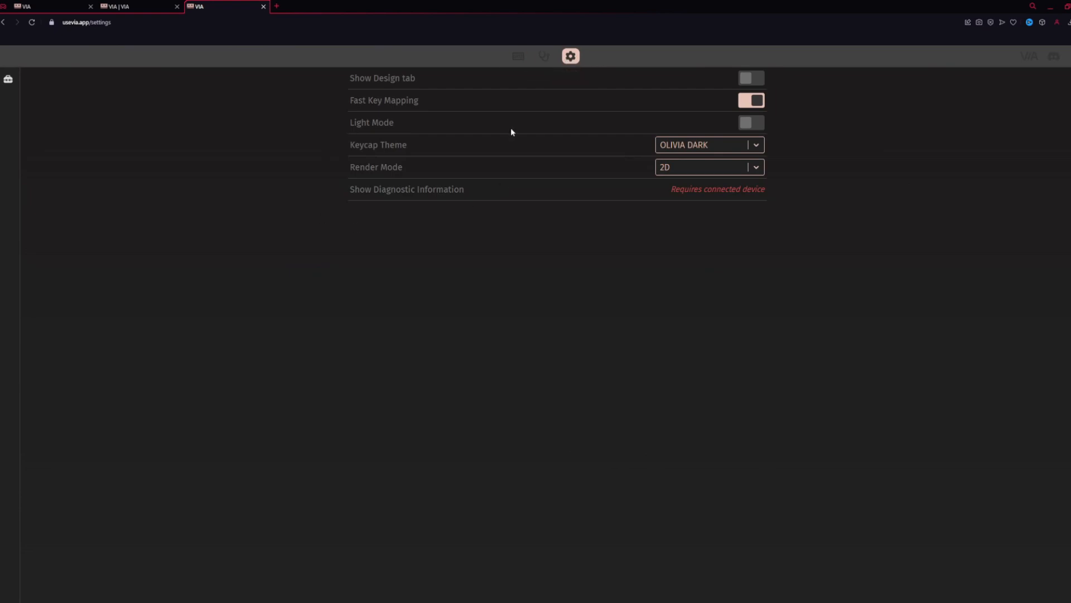
mouse_move(685, 78)
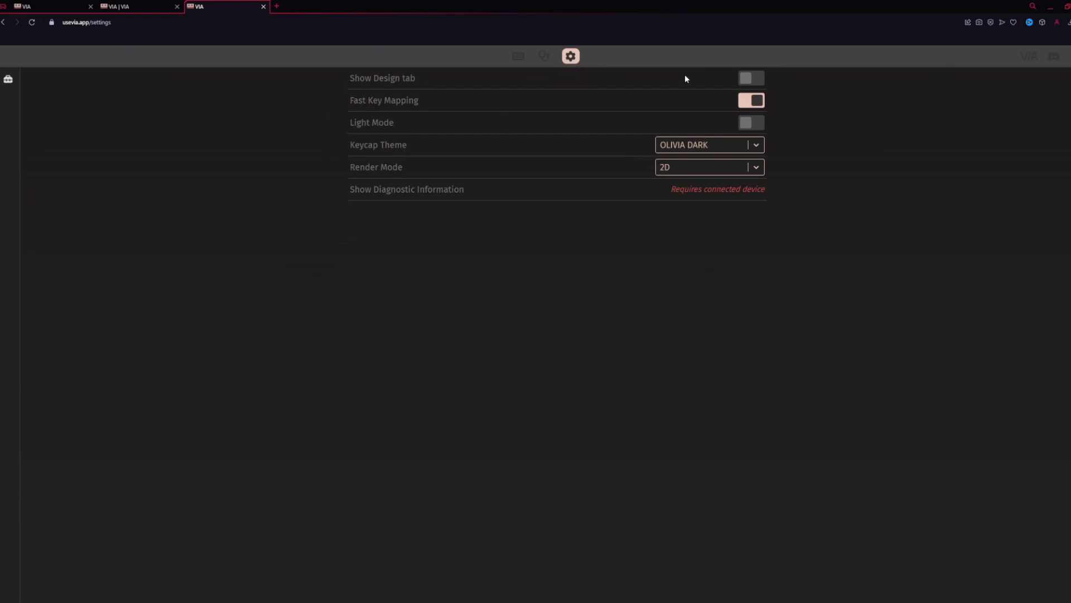
click(750, 78)
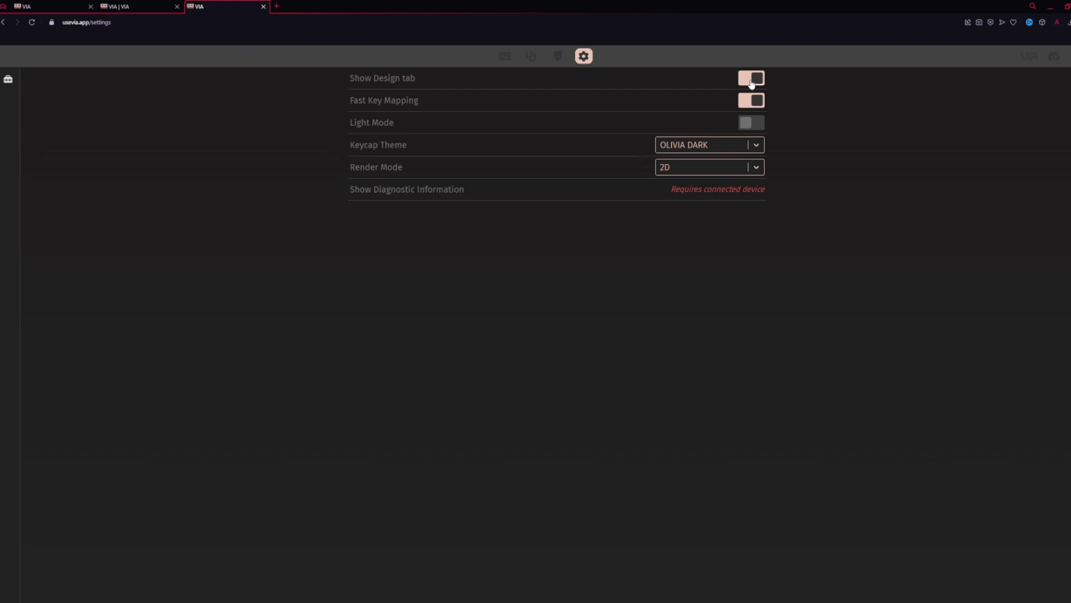
mouse_move(556, 56)
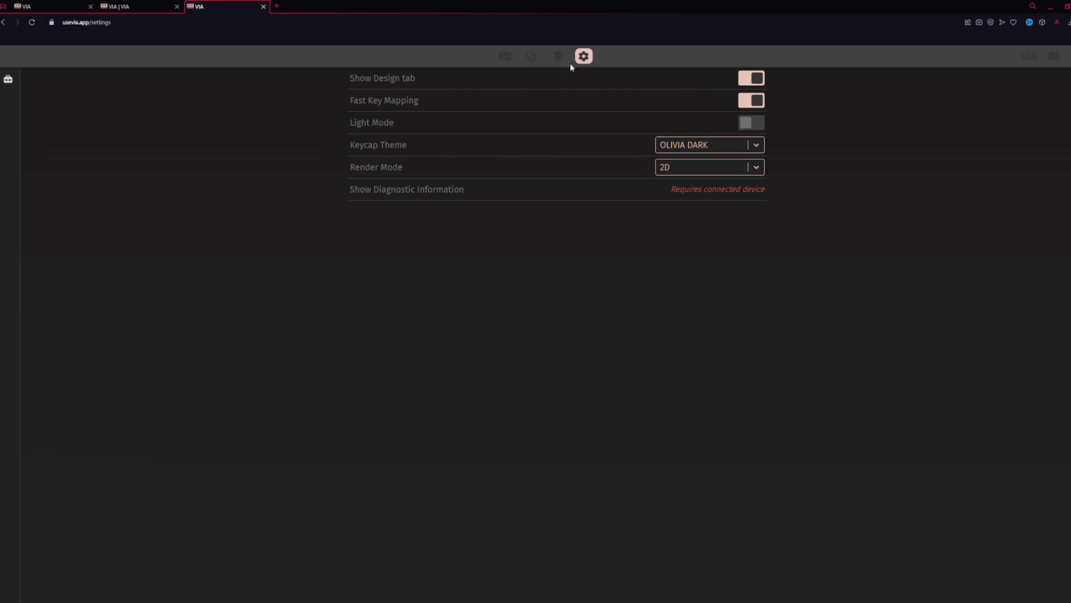
Step: Confirm the development notice on the Design page and start loading a draft JSON definition
click(558, 55)
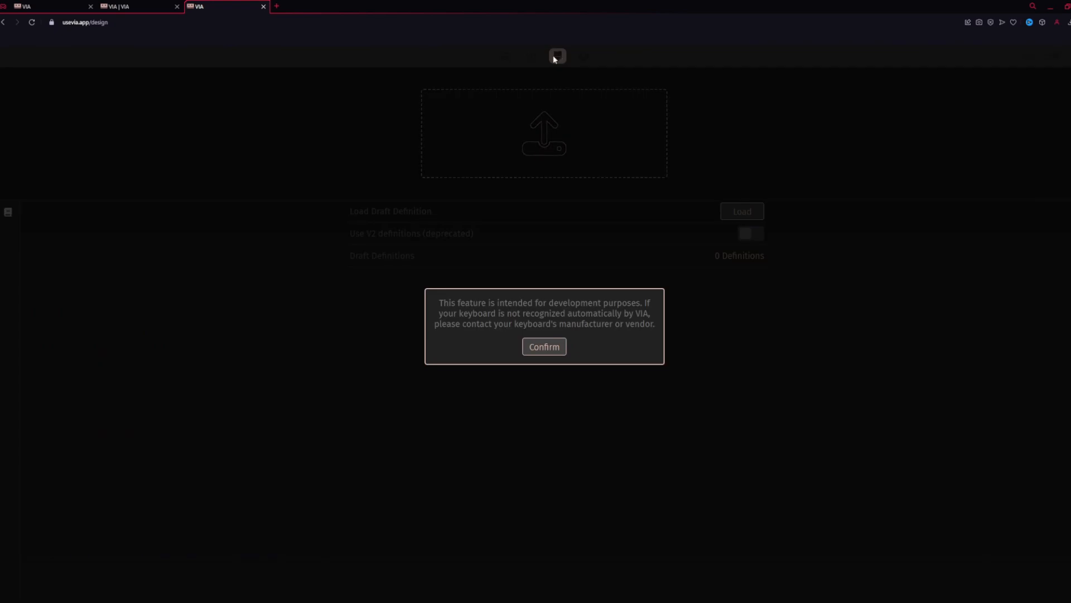
mouse_move(643, 320)
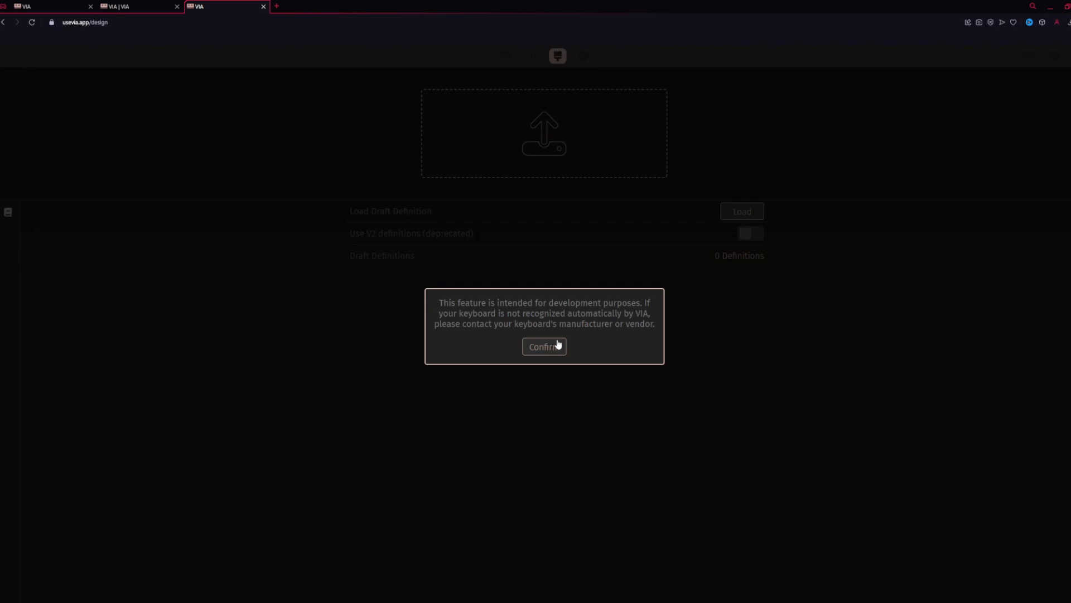
mouse_move(549, 364)
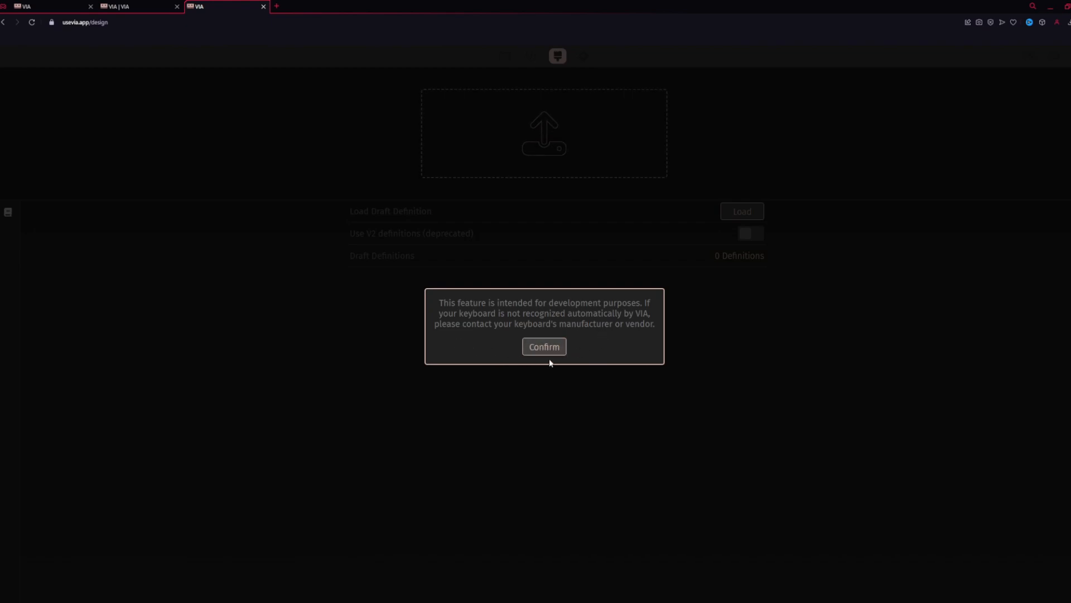
click(544, 346)
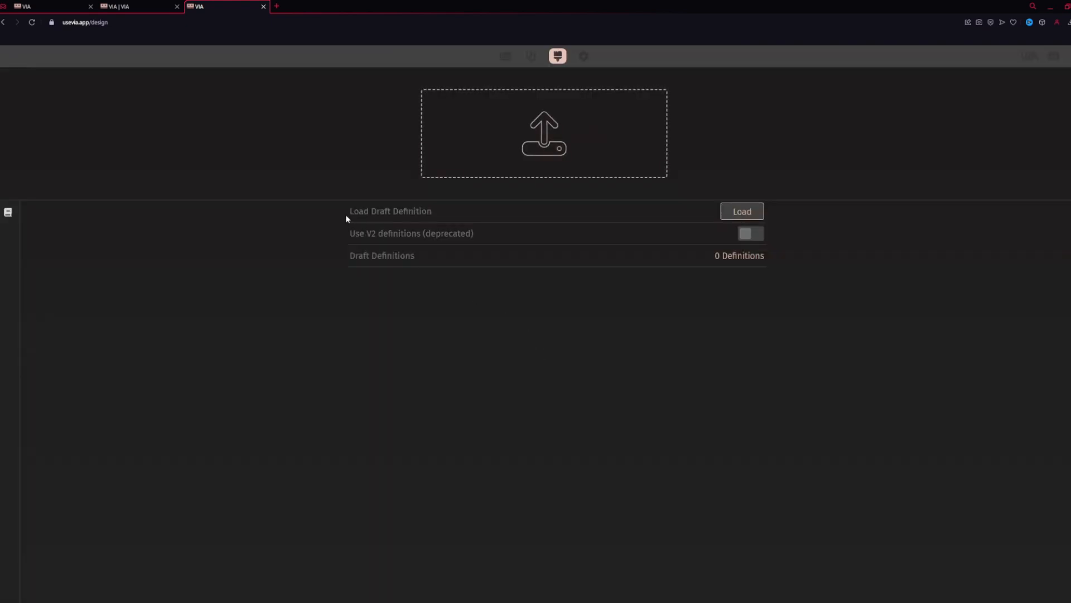
mouse_move(453, 215)
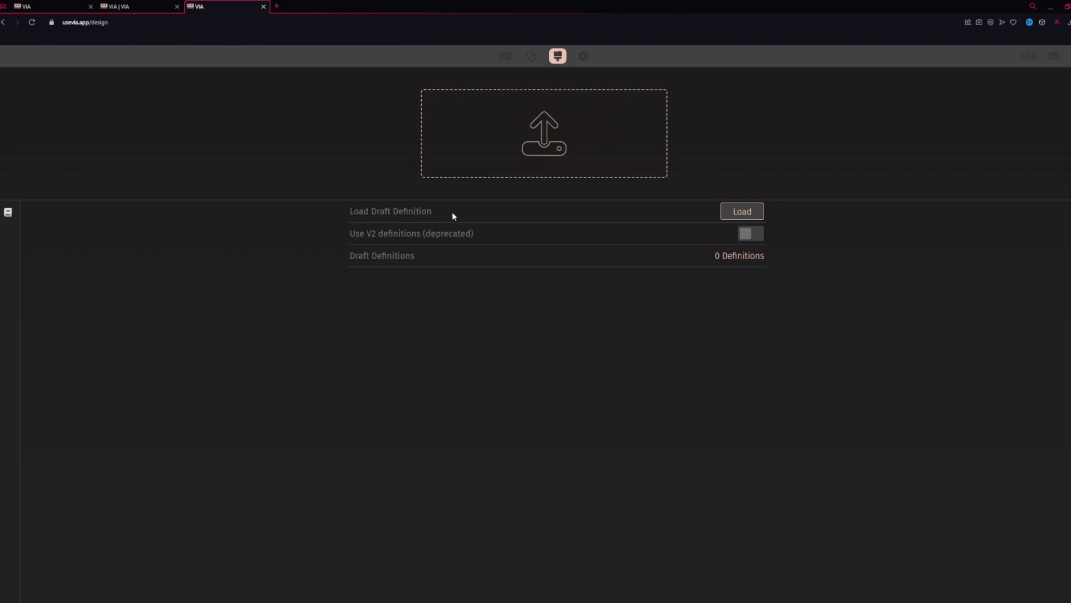
click(742, 212)
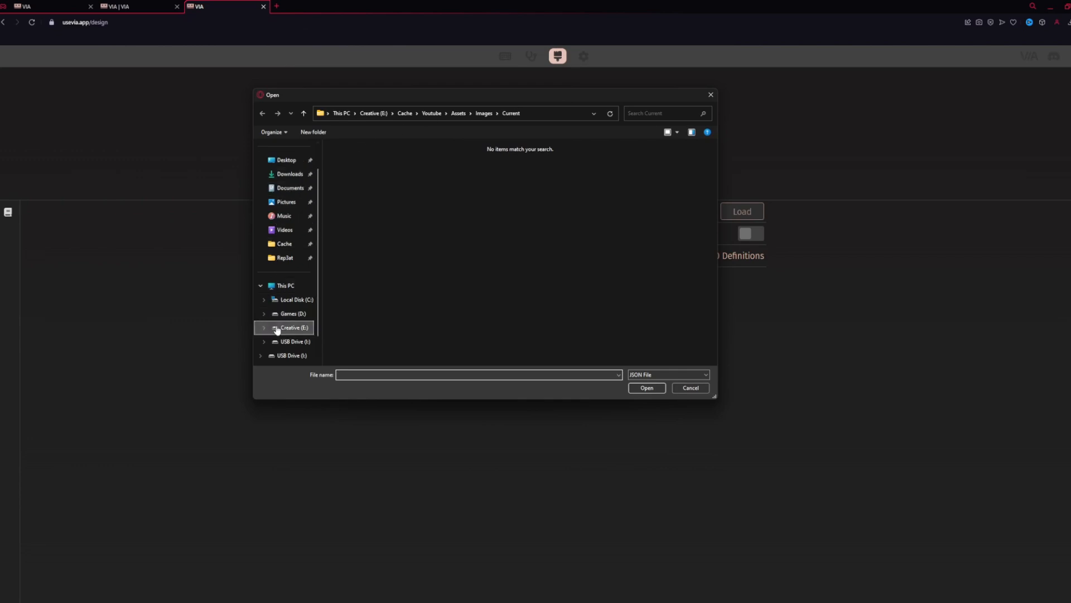
Step: Load B87 Layout.json from Downloads > B87 Via Layout File as the draft definition
click(289, 173)
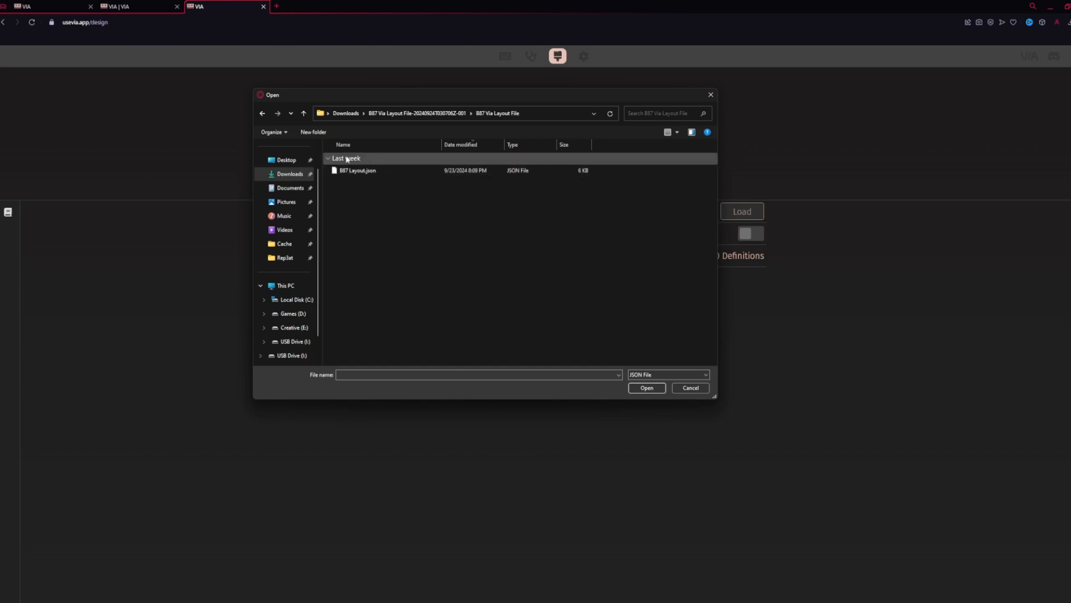
click(357, 169)
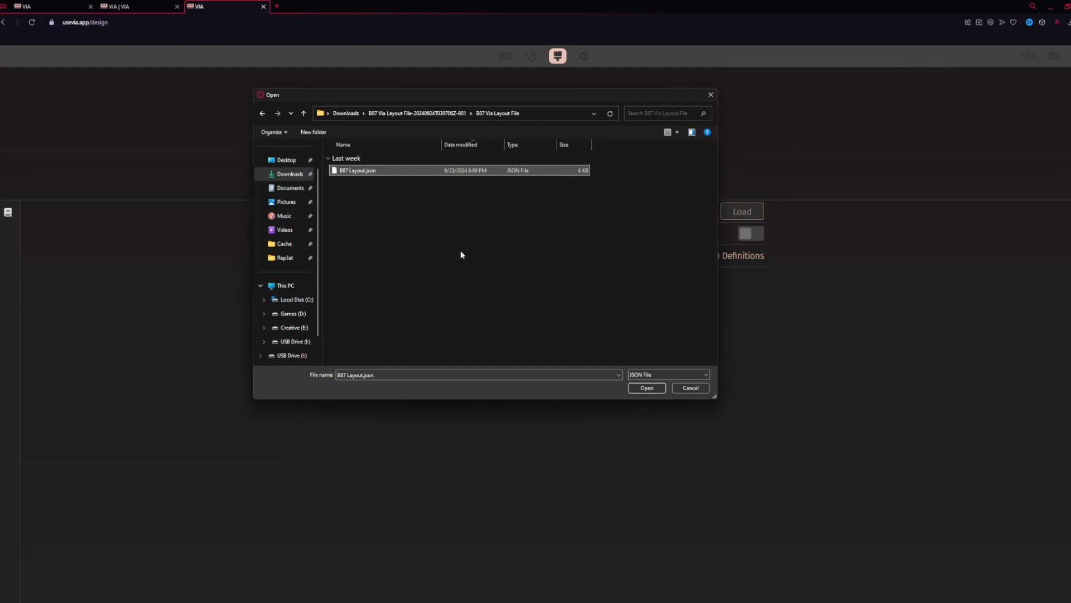
click(647, 388)
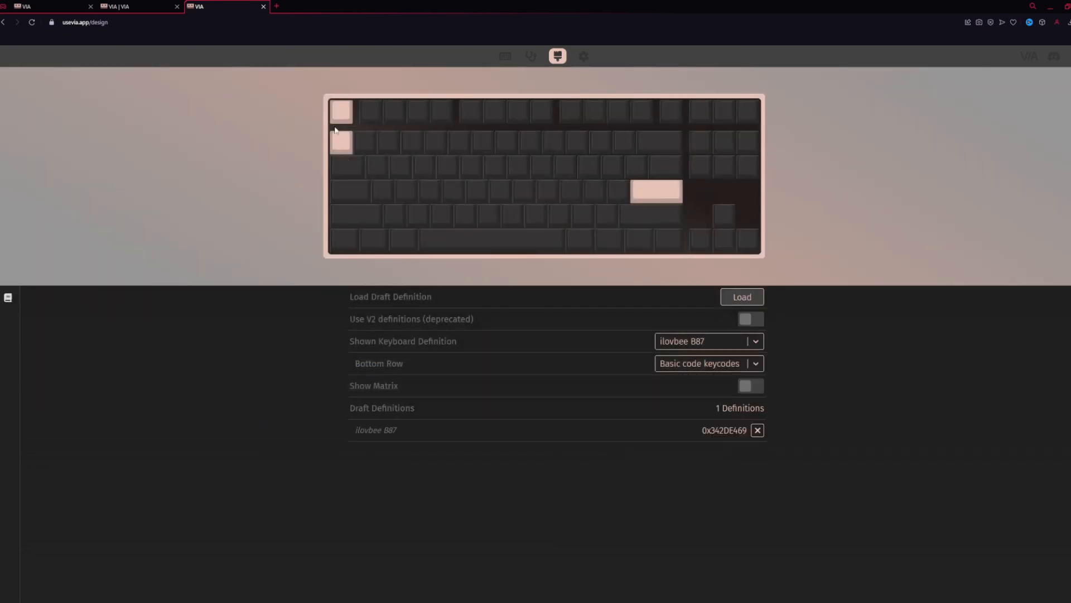
mouse_move(304, 195)
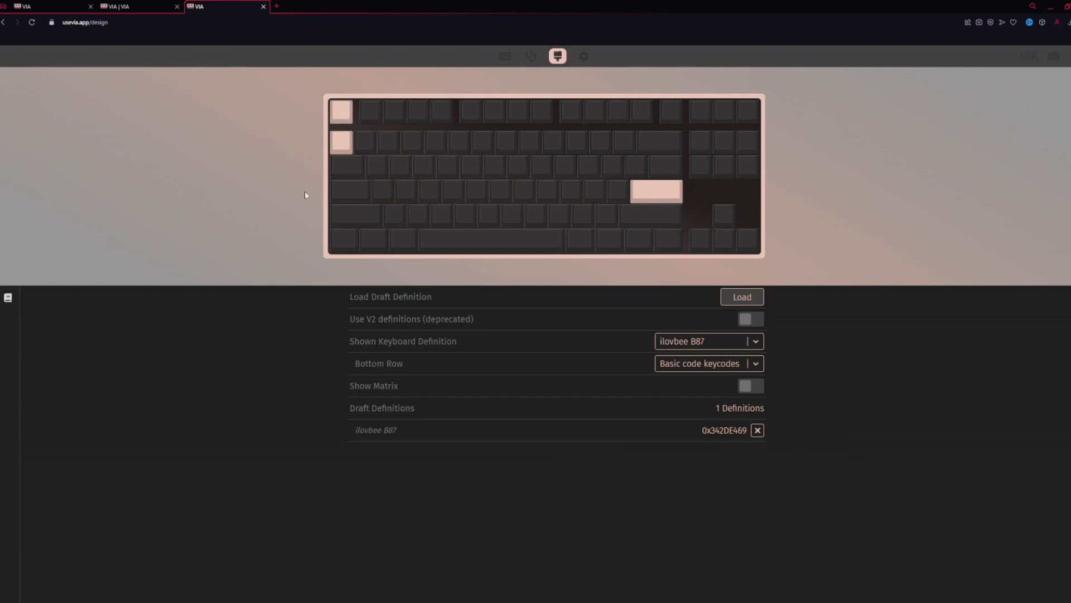
mouse_move(410, 346)
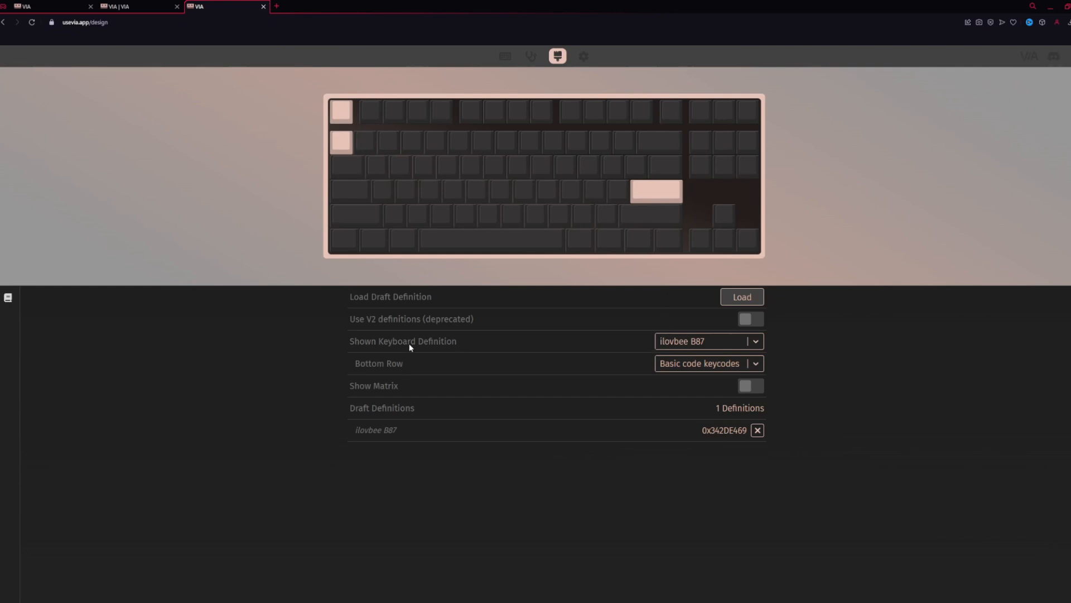
mouse_move(707, 395)
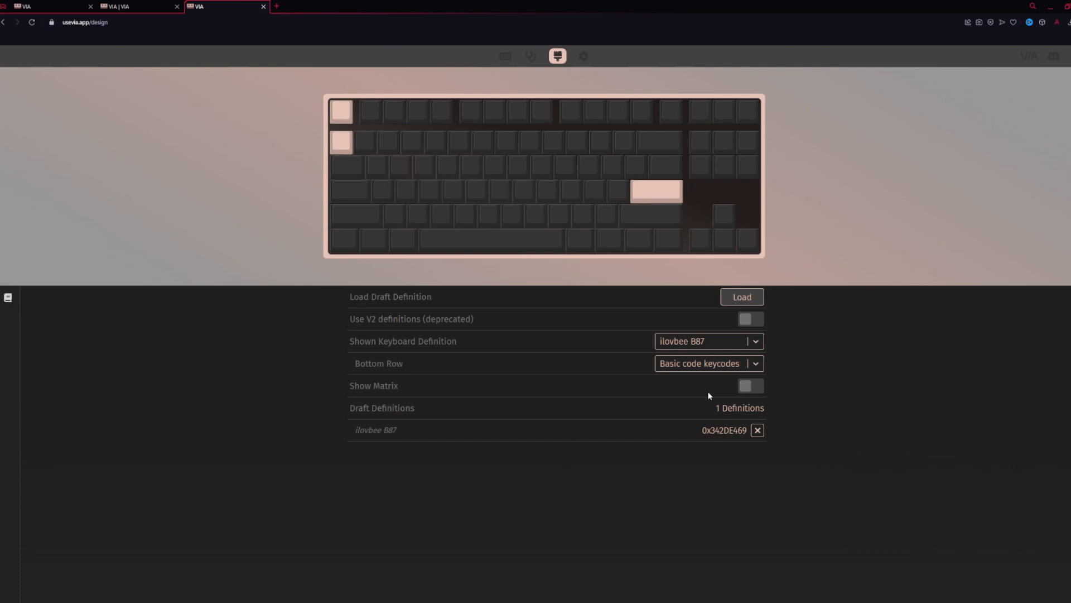
mouse_move(528, 62)
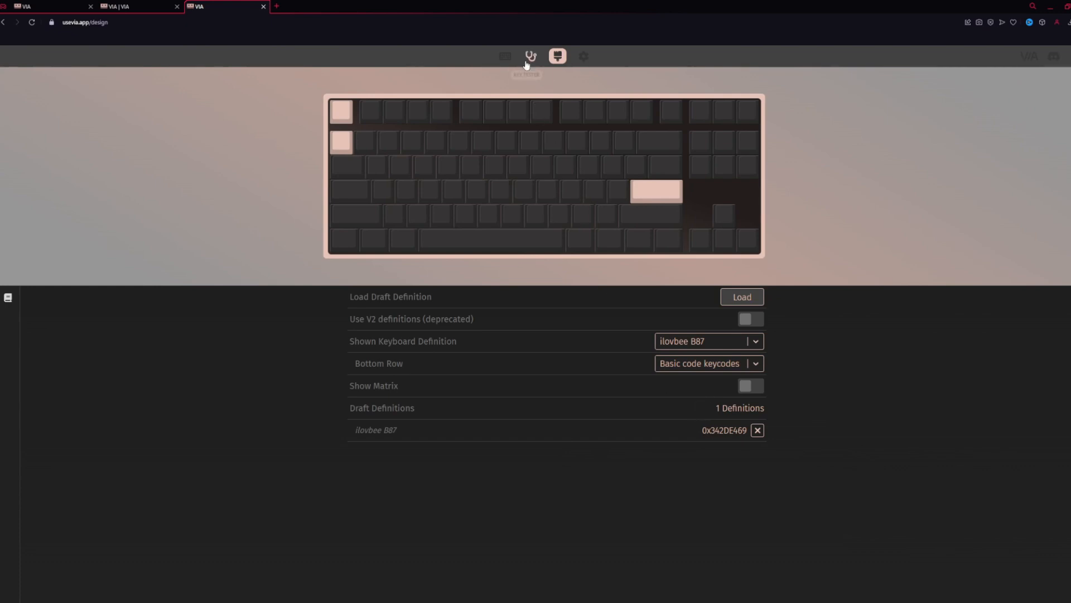
Step: Return to the Configure page with the ilovbee B87 draft definition loaded
click(505, 55)
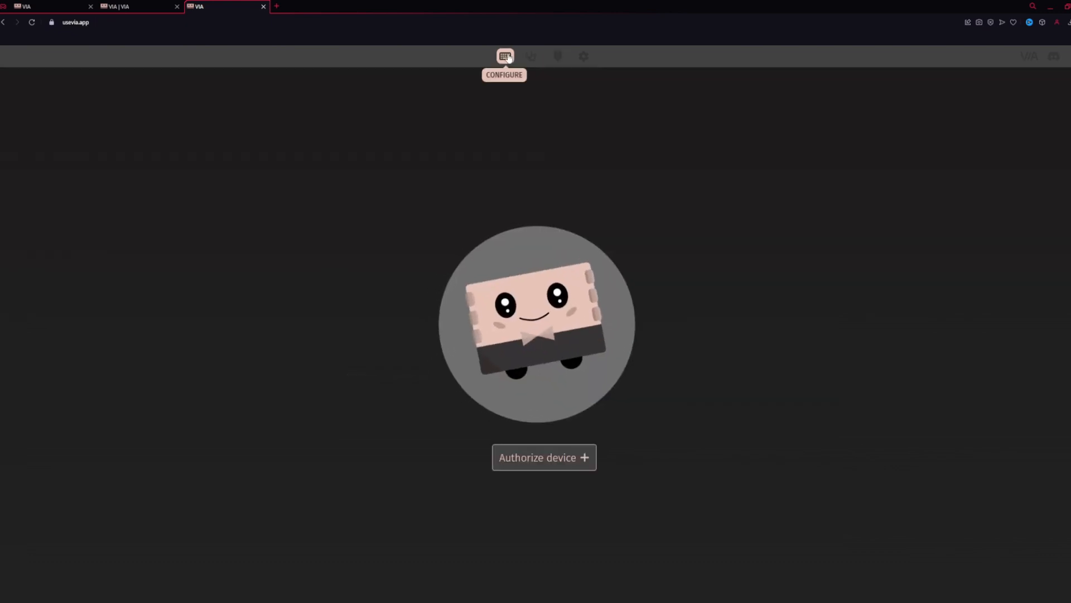
mouse_move(507, 224)
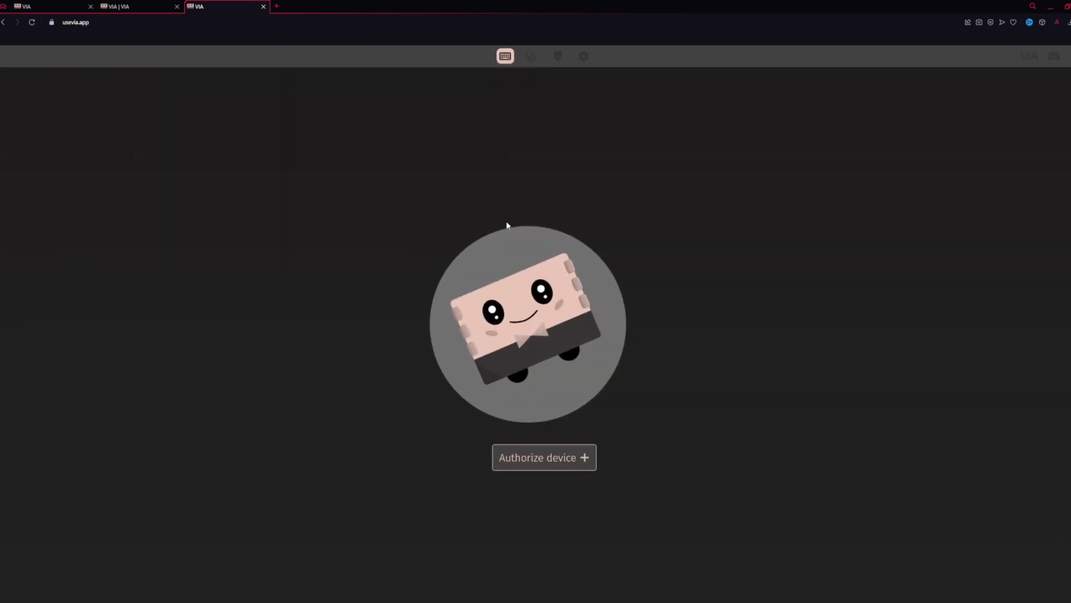
Step: Authorize and connect the ilovbee B87 - Paired keyboard, showing its layer 0 keymap
click(544, 457)
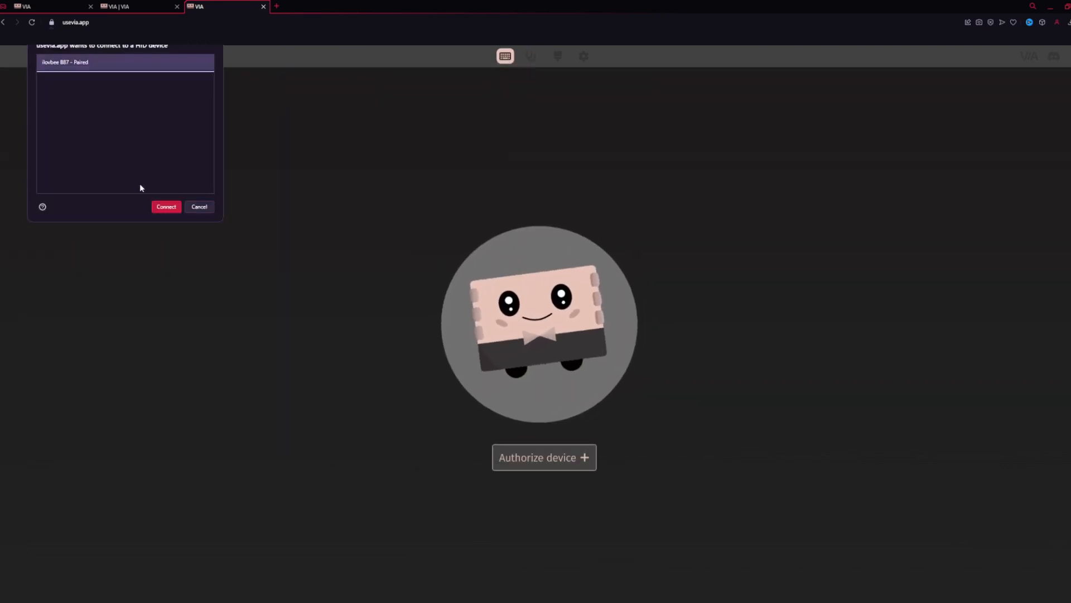
click(165, 206)
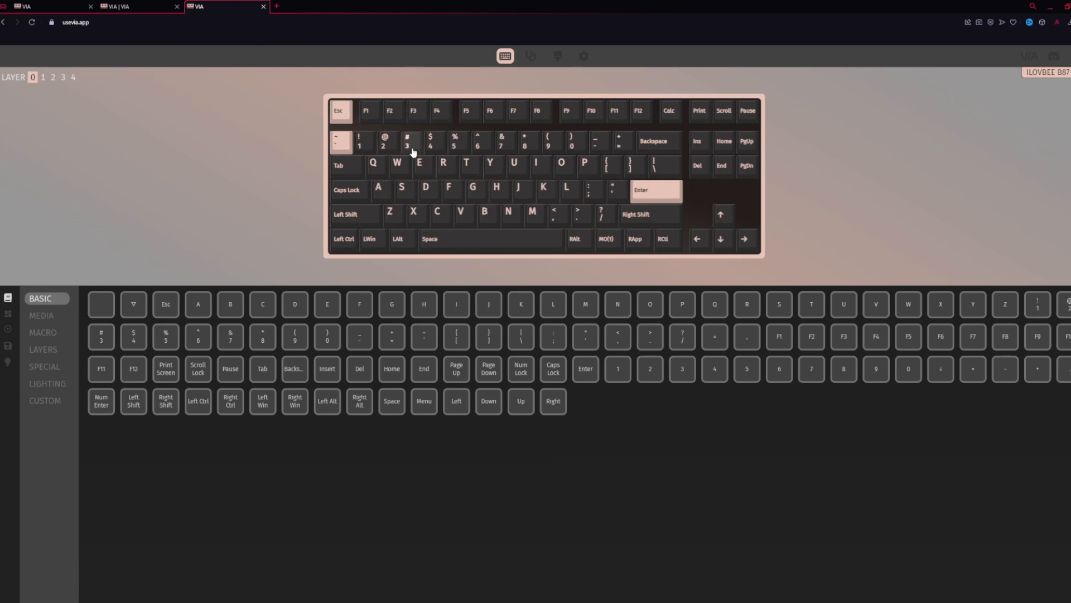
mouse_move(465, 151)
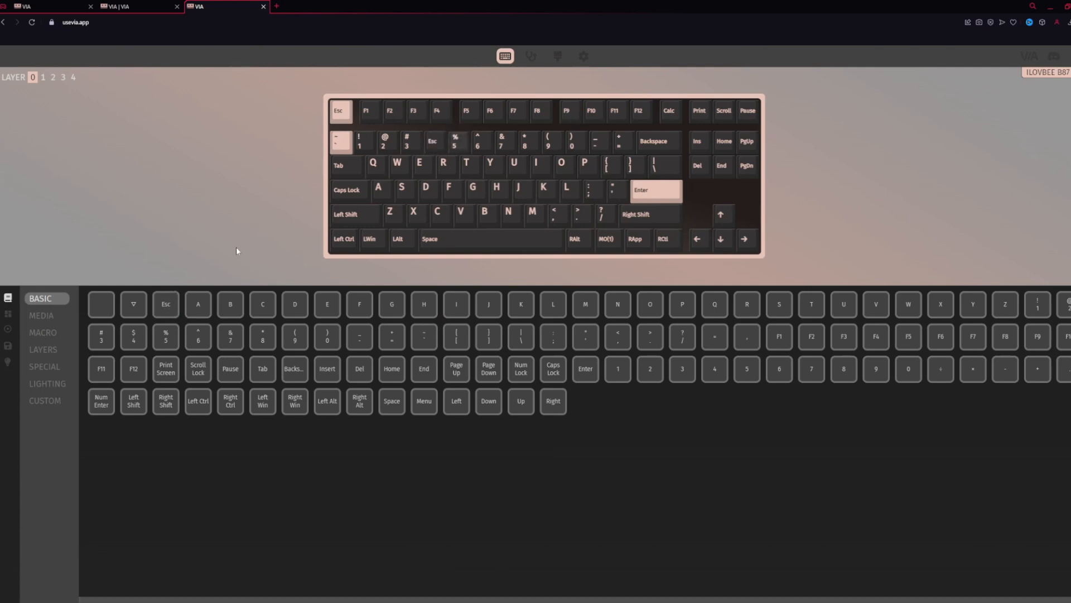
mouse_move(233, 229)
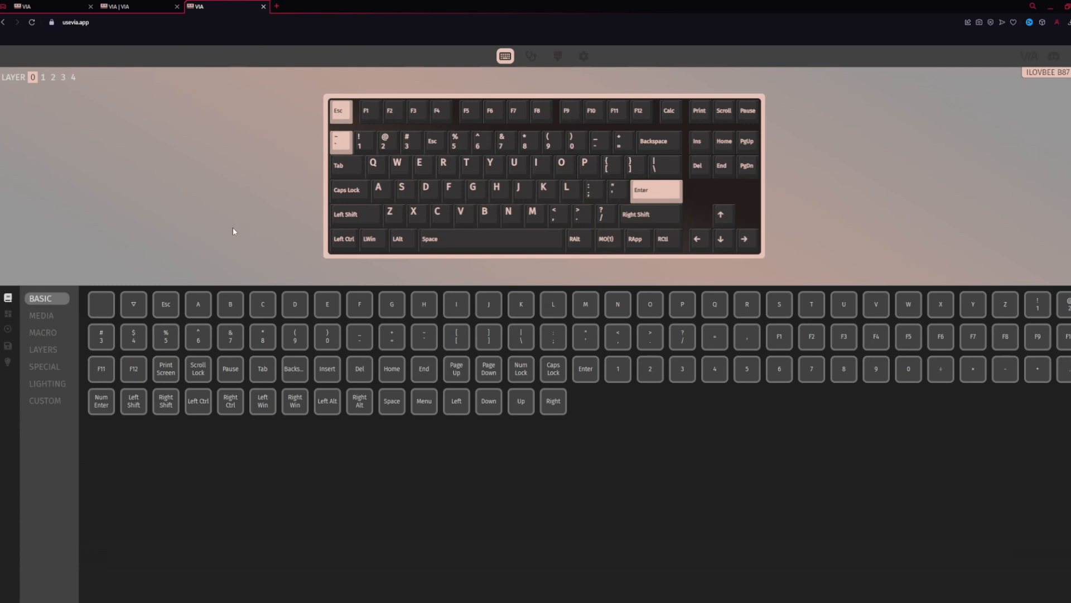
mouse_move(241, 229)
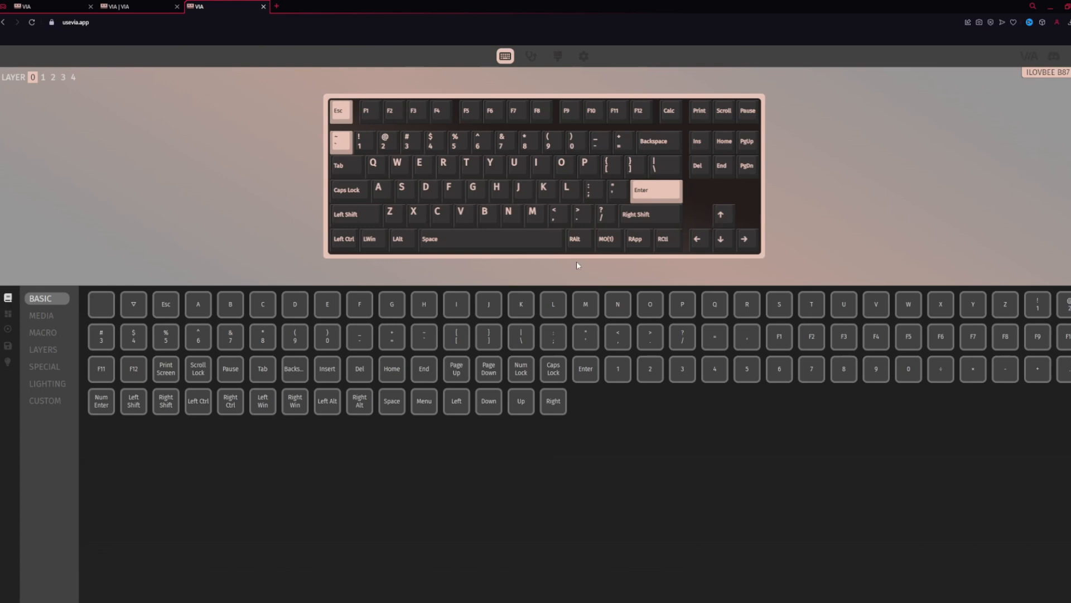
mouse_move(317, 264)
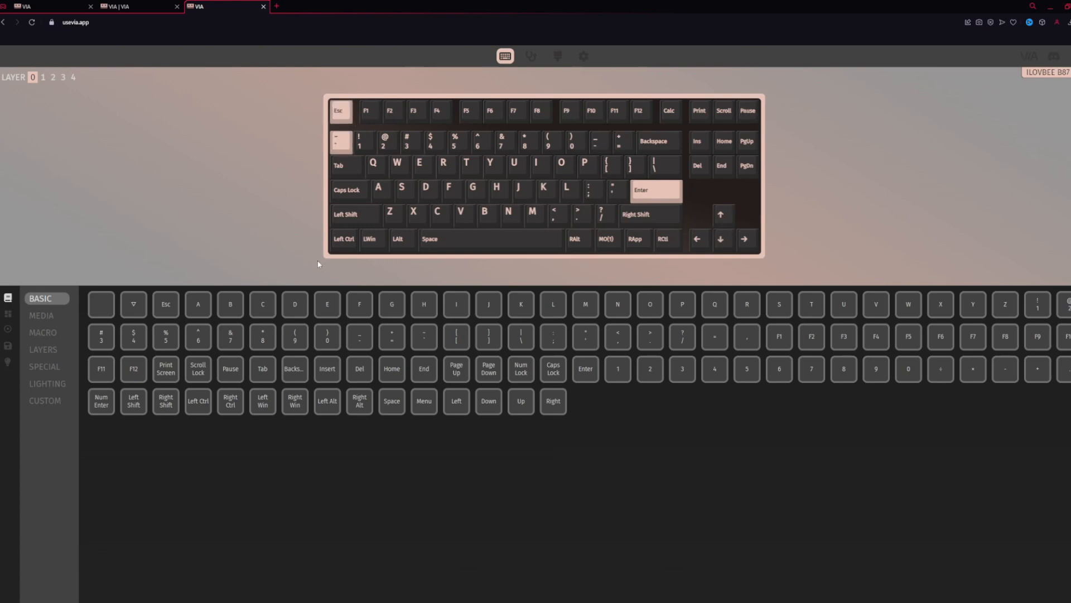
mouse_move(745, 106)
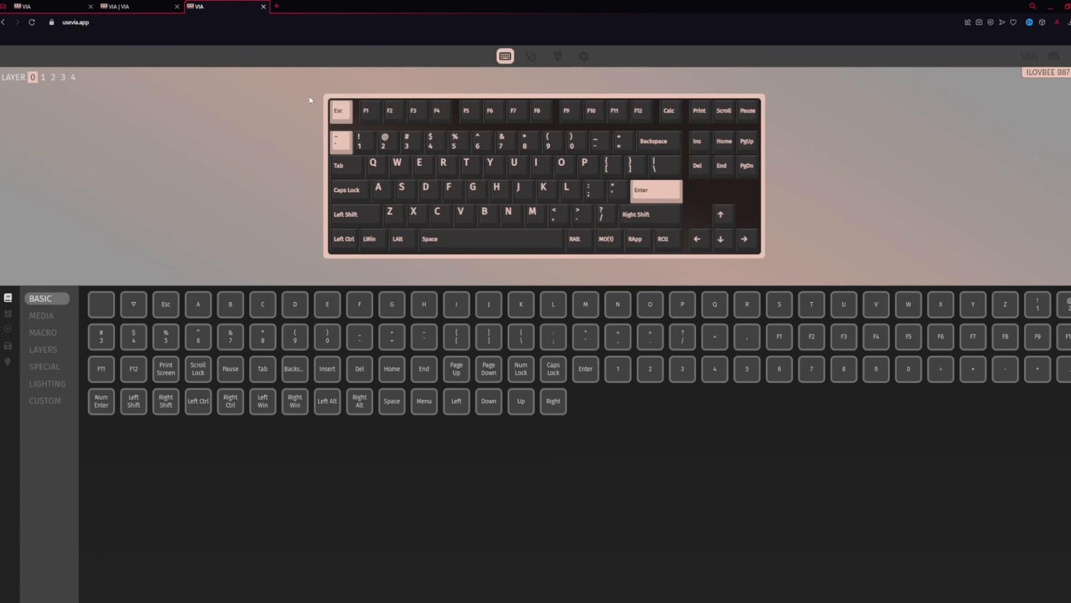
mouse_move(17, 64)
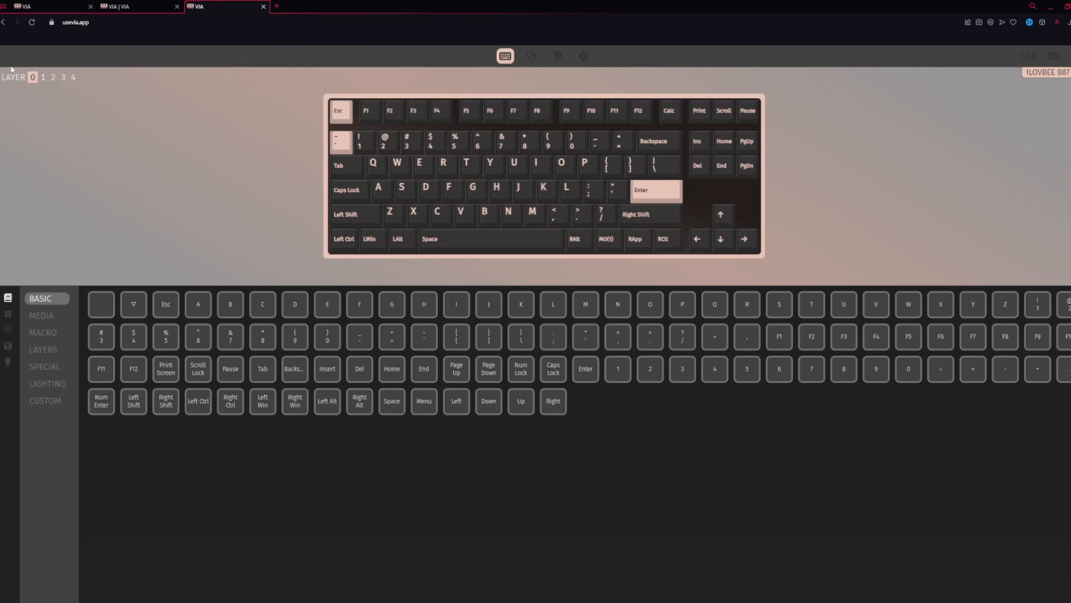
click(51, 77)
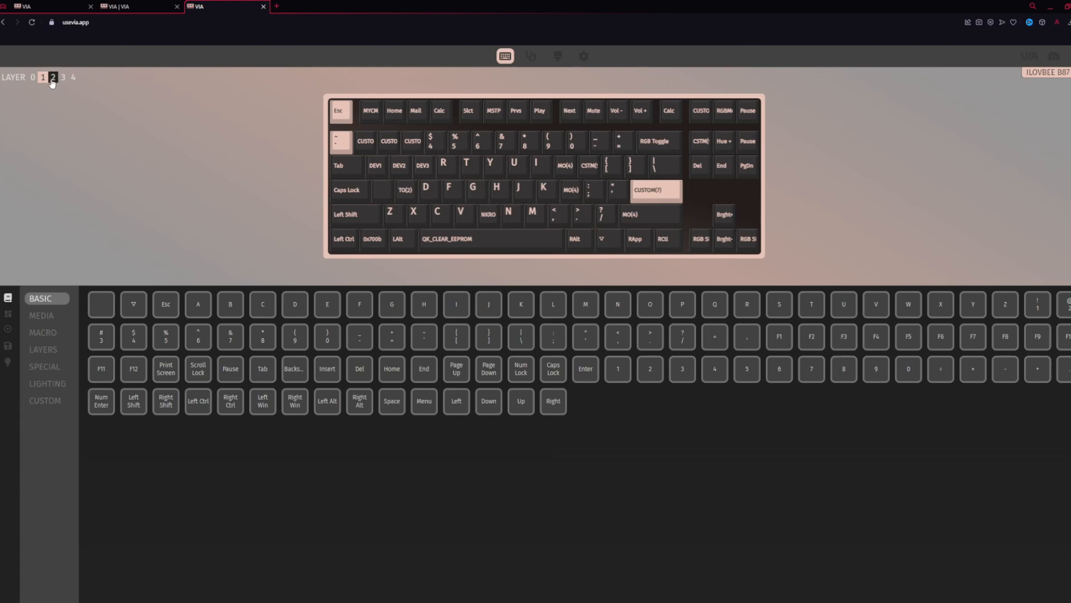
click(74, 78)
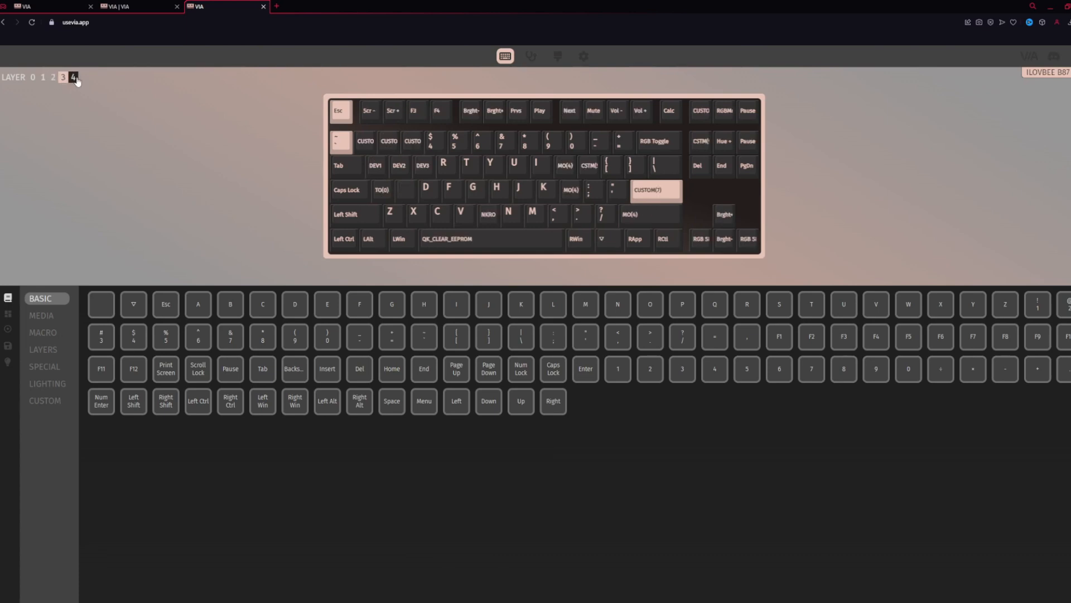
click(52, 78)
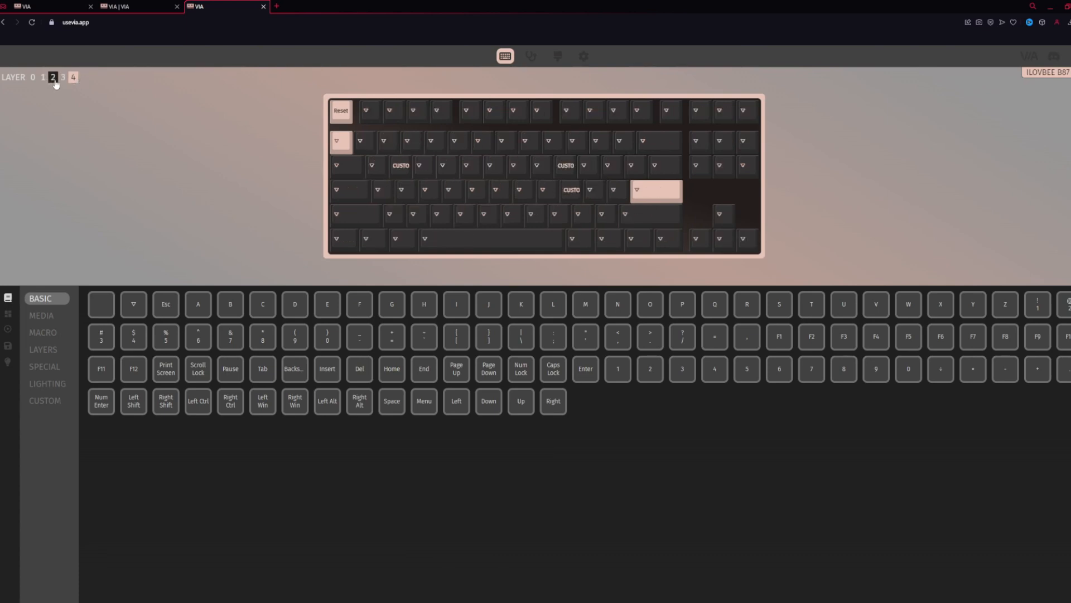
click(42, 78)
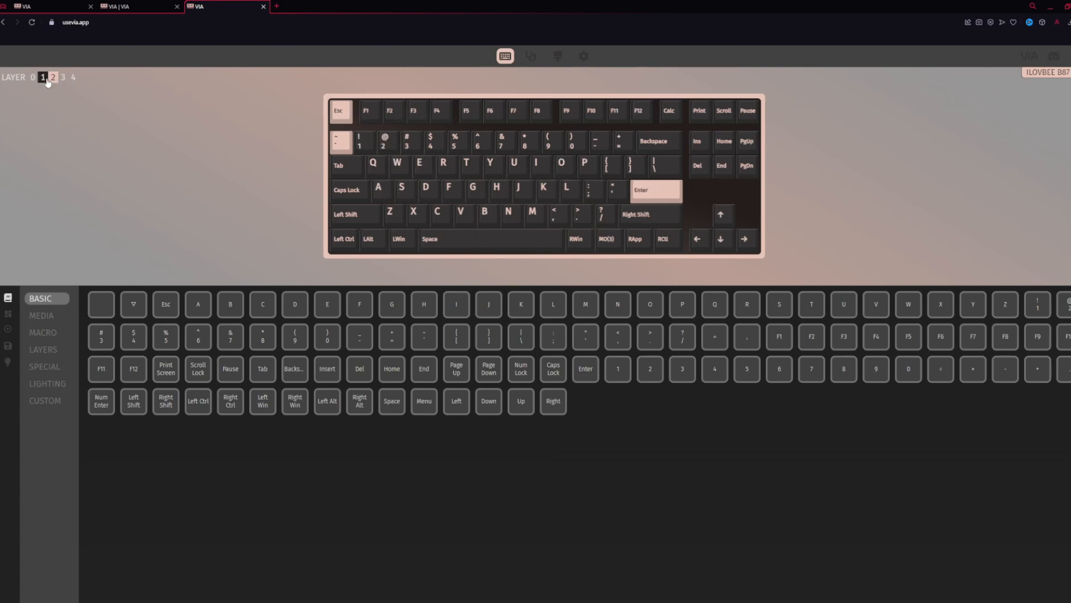
click(33, 78)
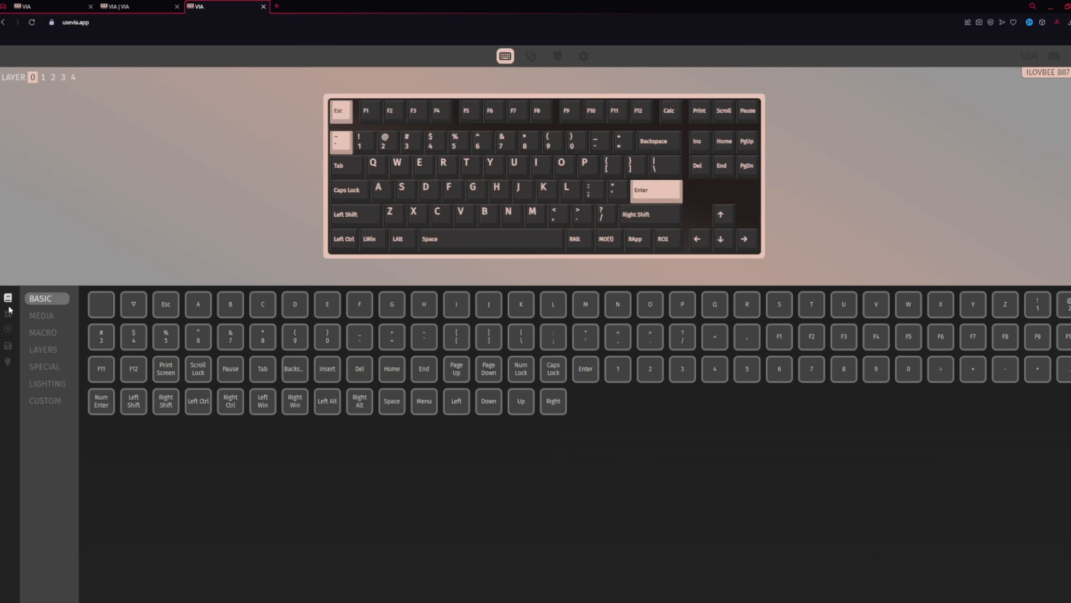
Step: Browse the Macro, Special and Lighting keycode categories, then reach the Layouts options
click(42, 332)
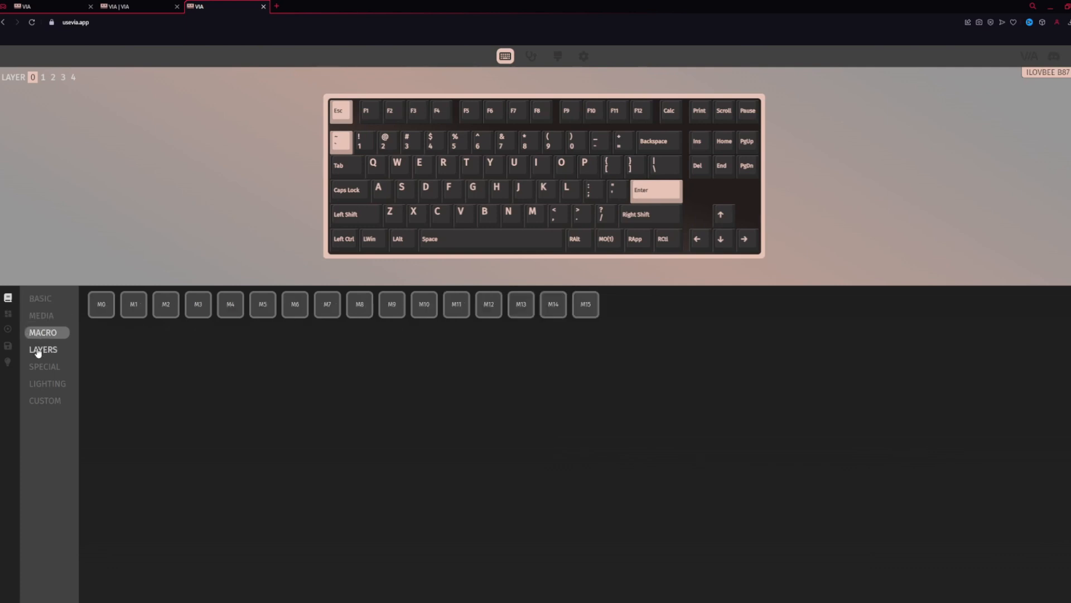
click(45, 366)
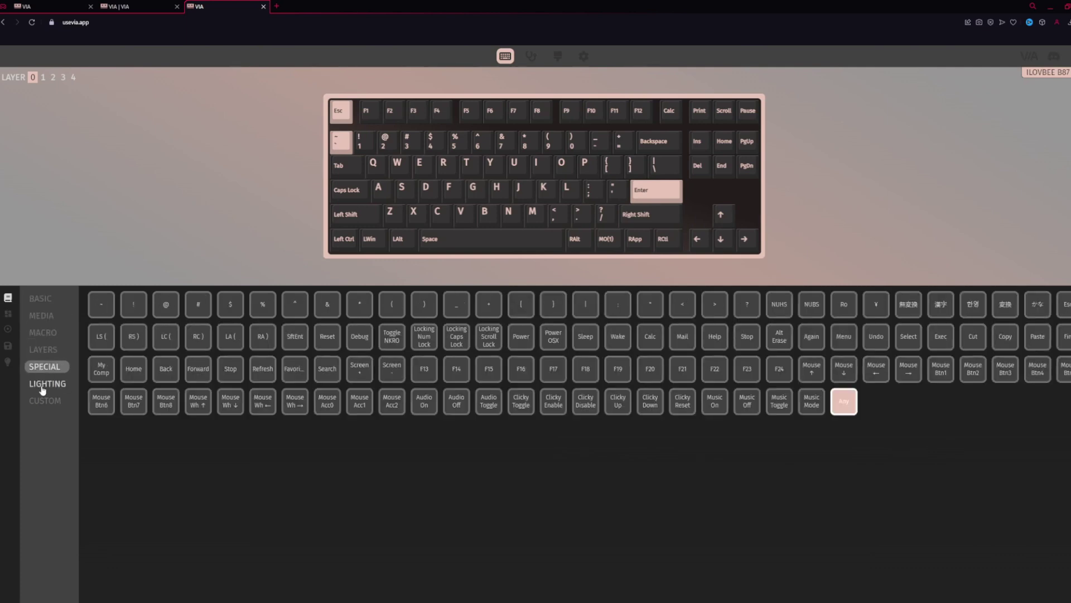
click(47, 384)
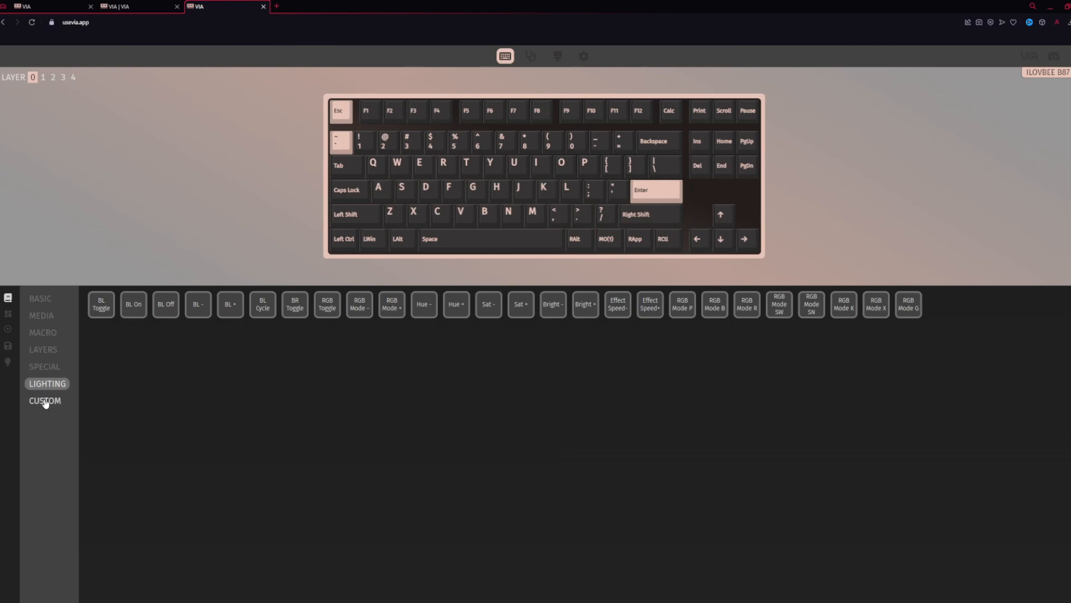
click(7, 312)
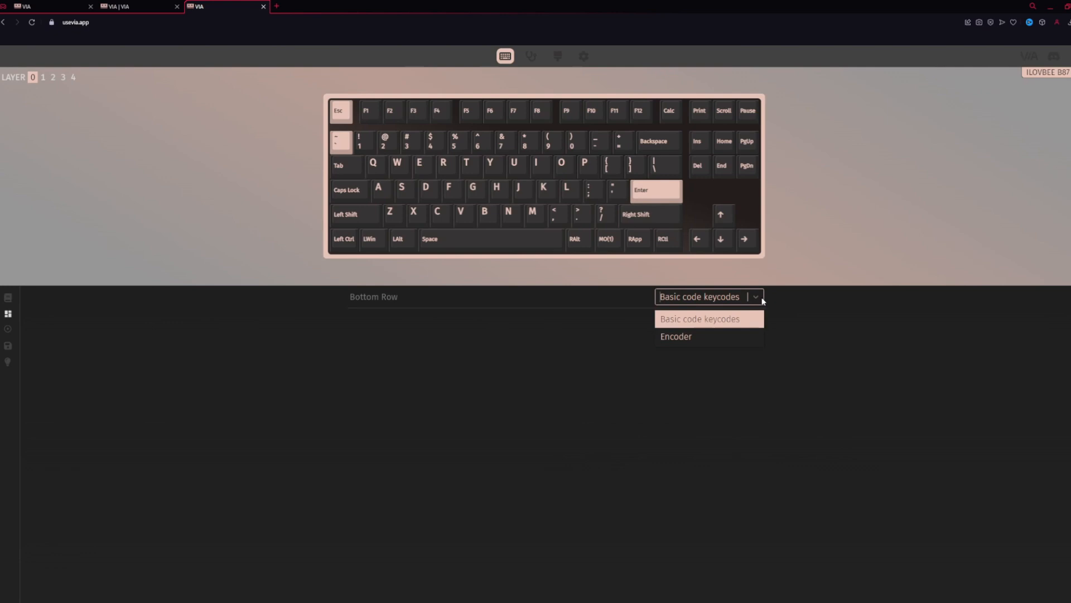
Step: Preview the Encoder bottom row, revert it to basic keycodes, and reach Save + Load
click(675, 336)
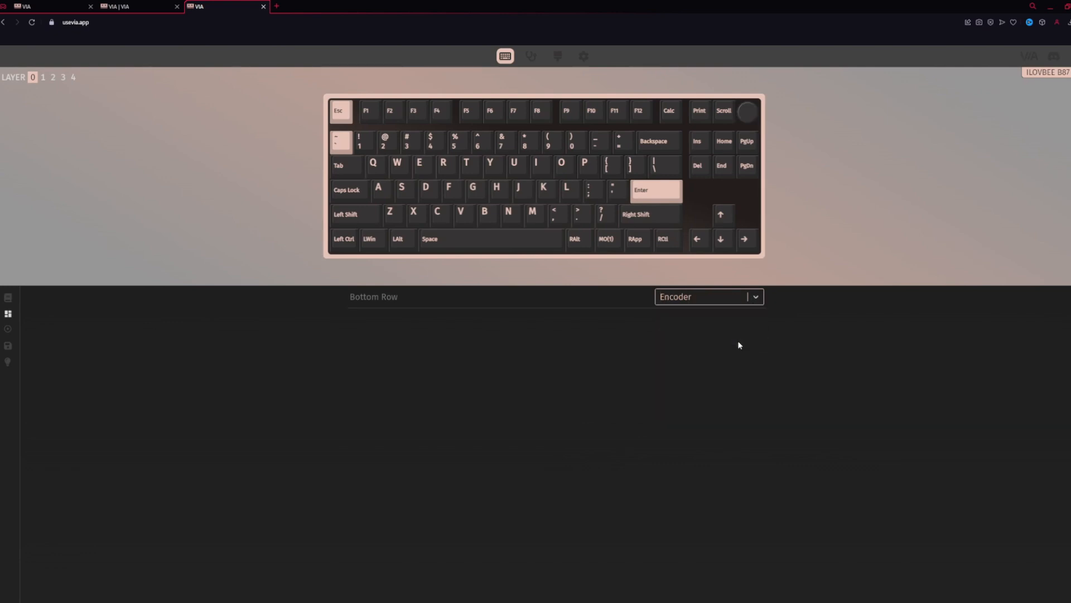
click(709, 296)
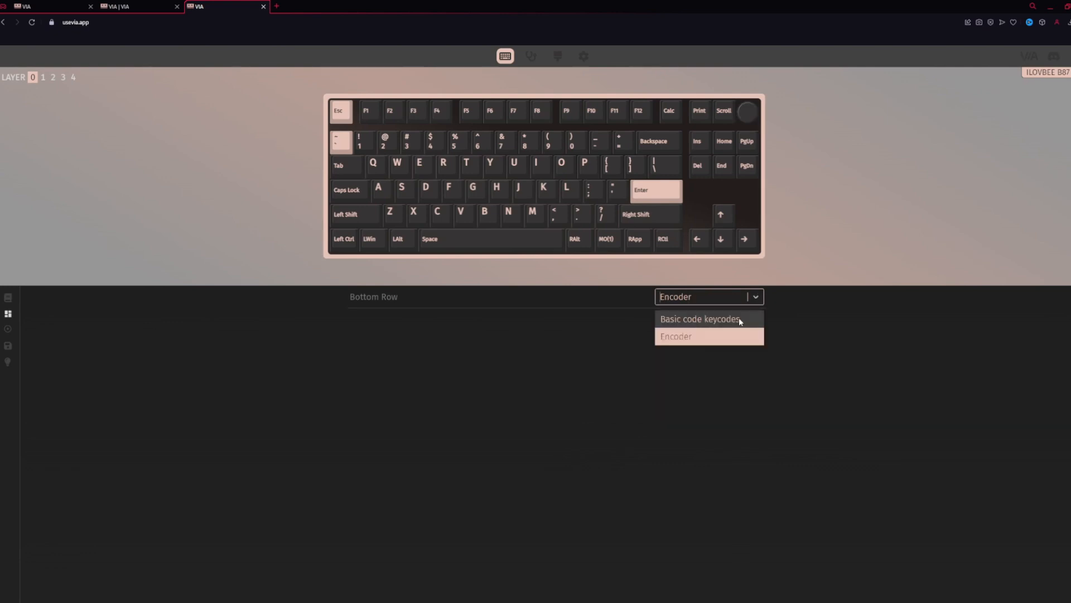
click(698, 320)
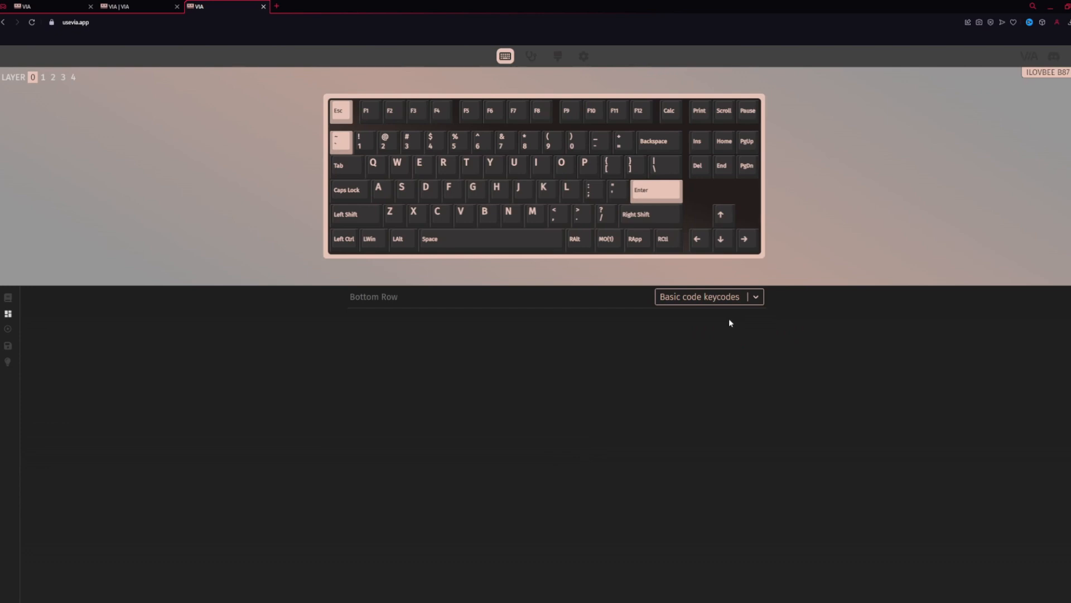
mouse_move(139, 277)
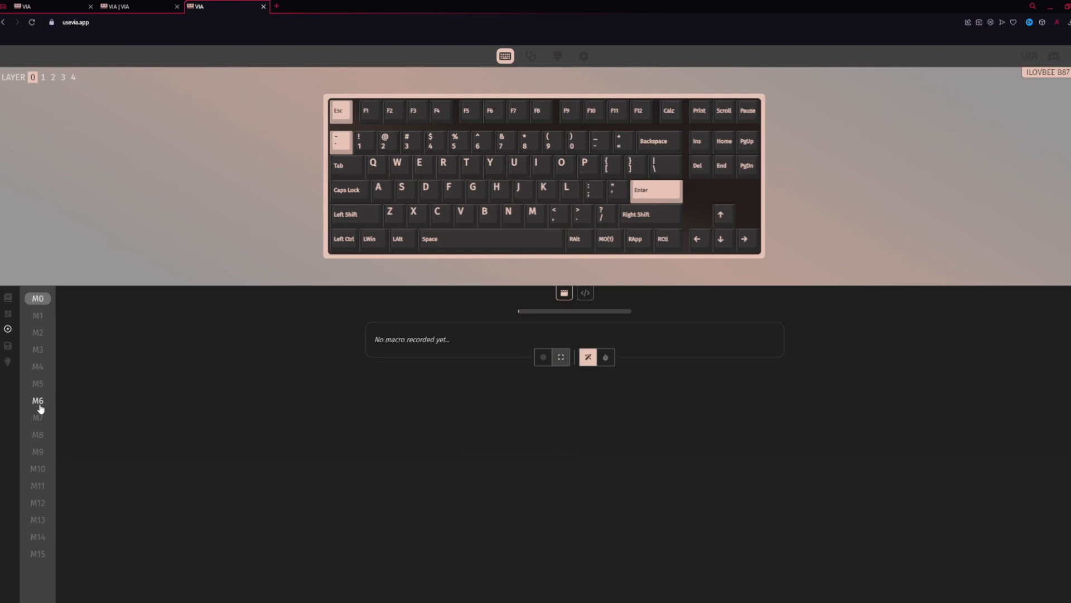
mouse_move(393, 341)
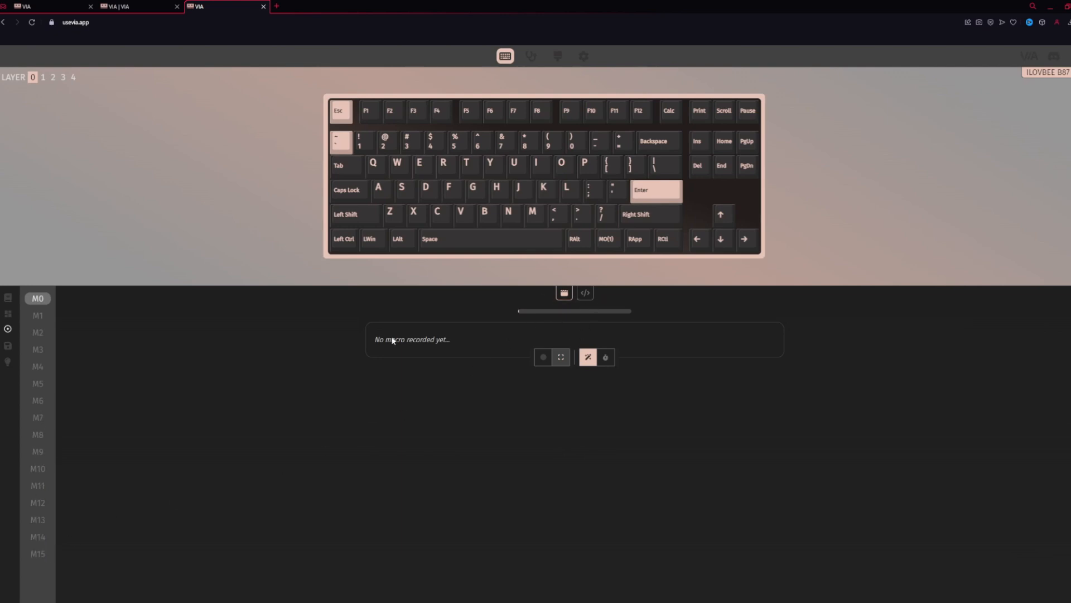
click(7, 344)
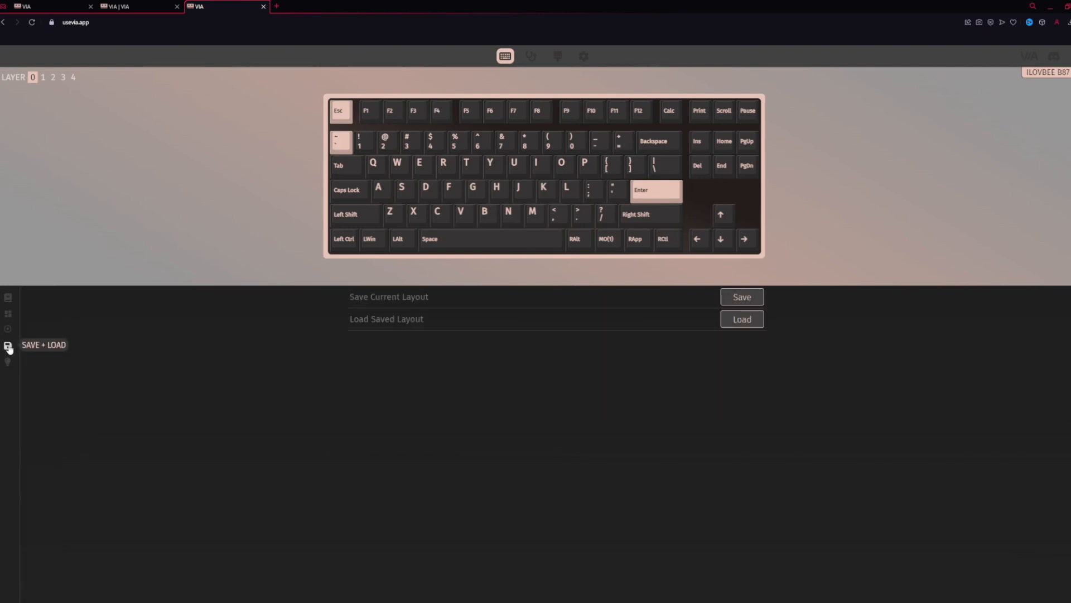
mouse_move(333, 317)
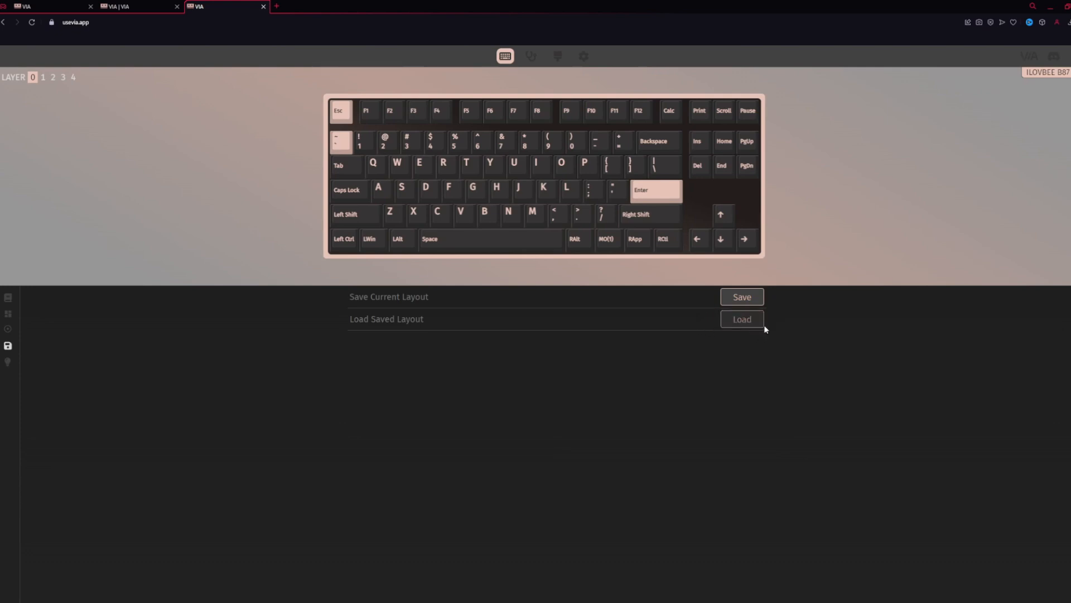
click(7, 361)
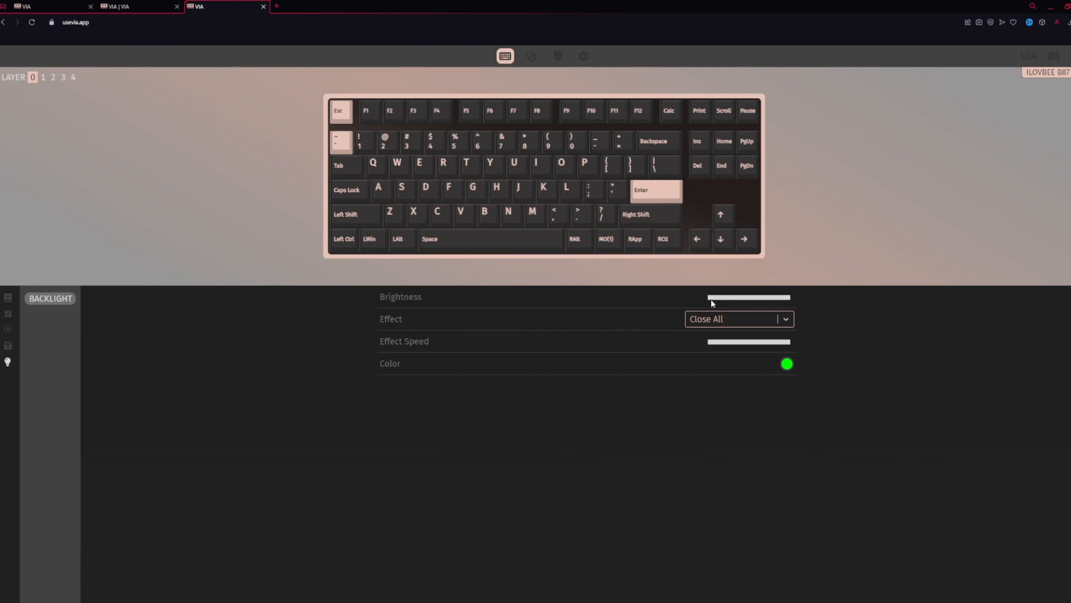
Step: Set the backlight effect to Pixel Flow instead of Close All
click(738, 319)
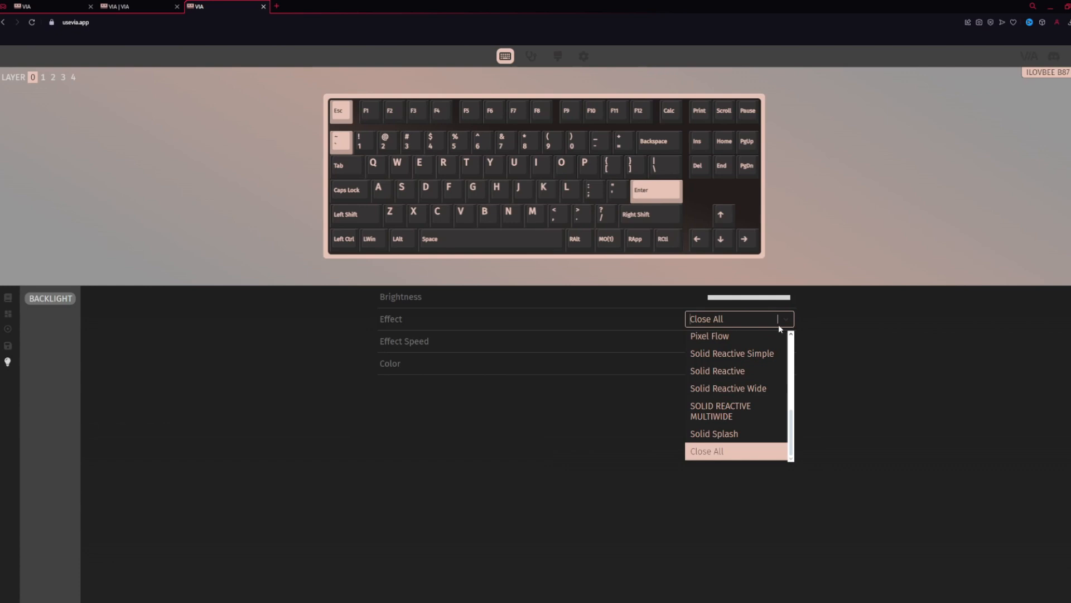
click(709, 336)
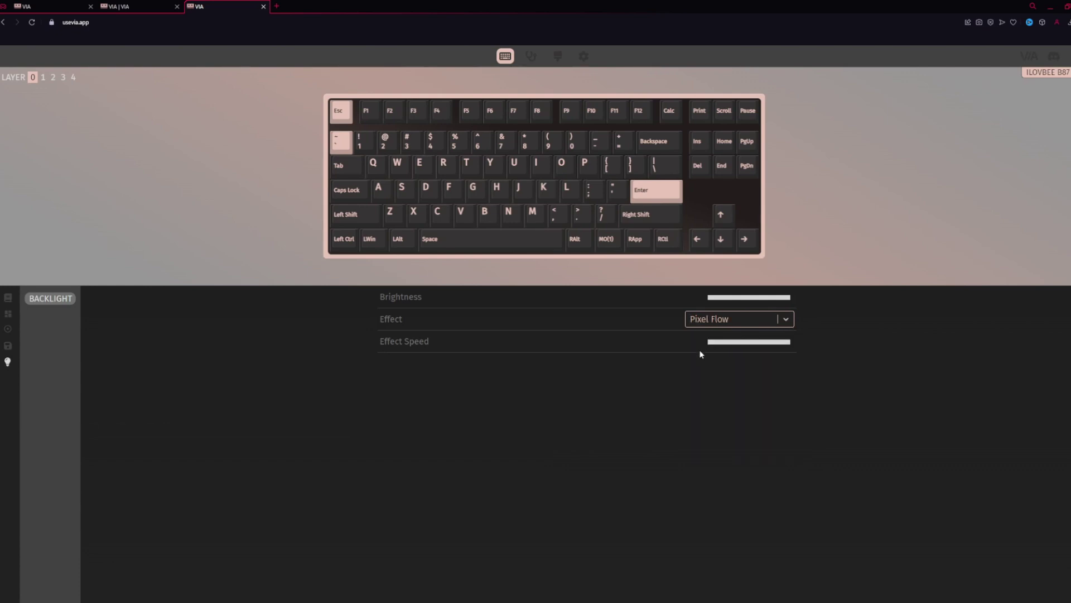
mouse_move(755, 351)
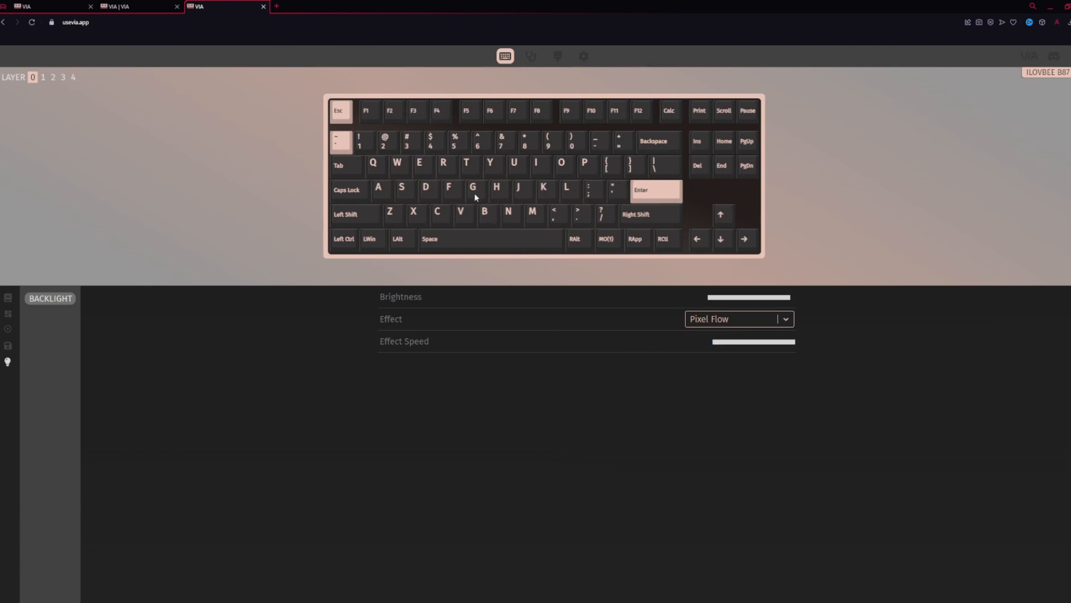
mouse_move(654, 382)
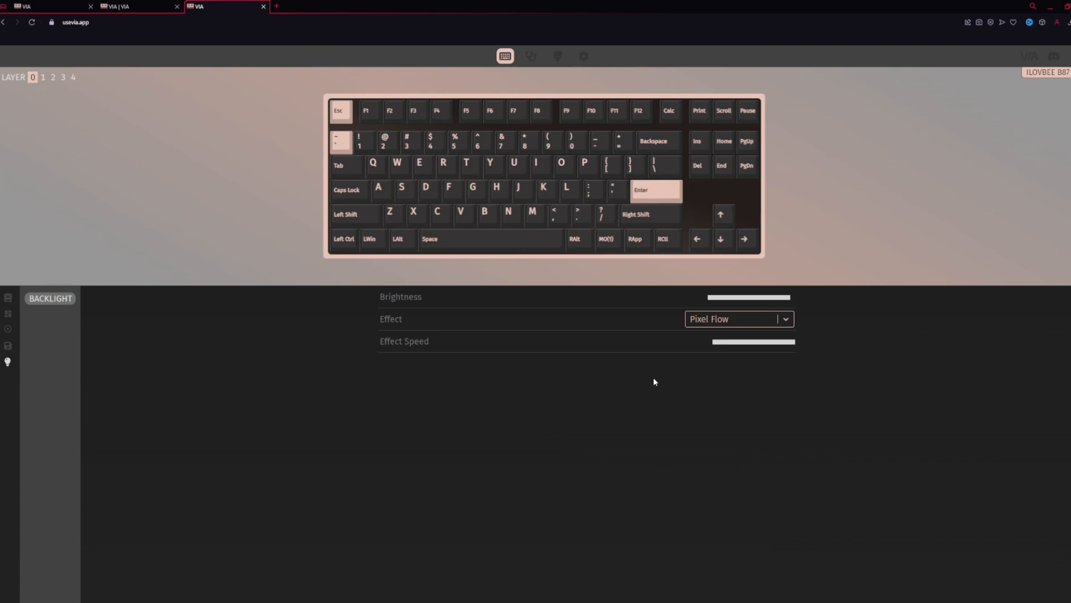
mouse_move(511, 306)
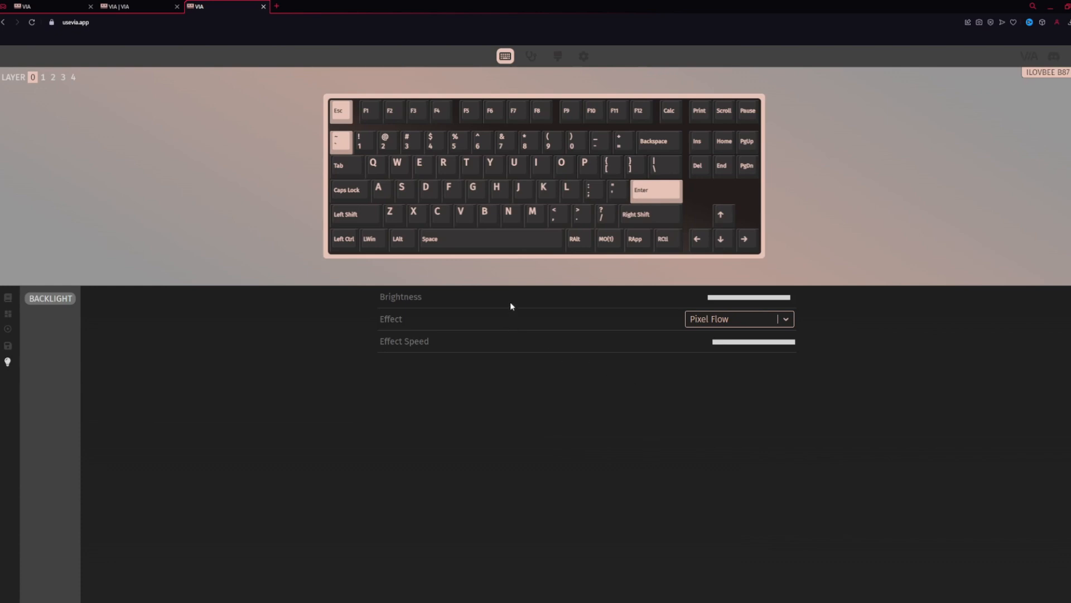
mouse_move(723, 385)
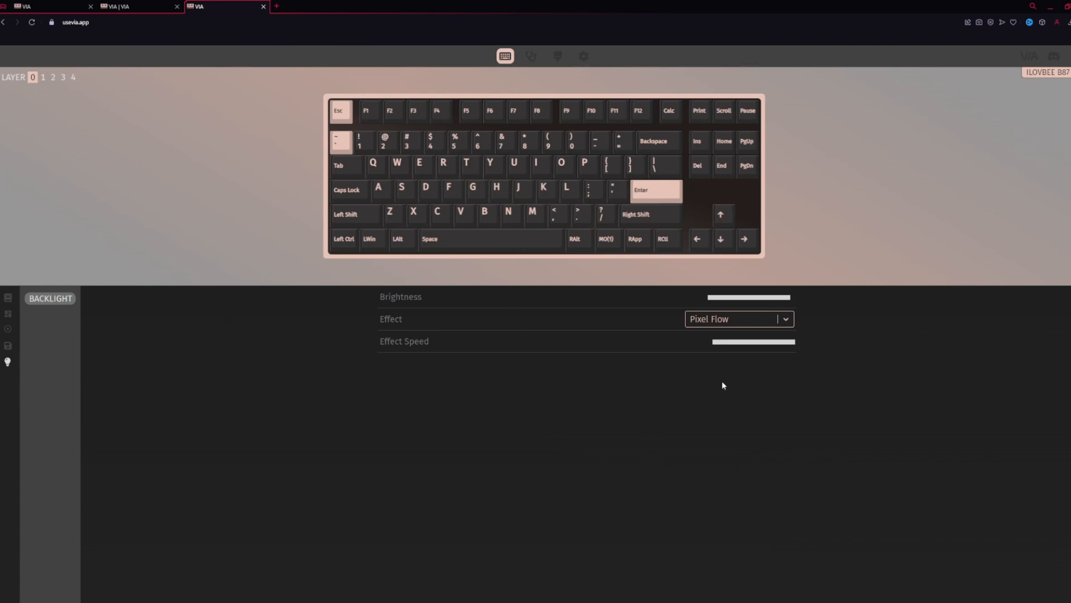
mouse_move(710, 384)
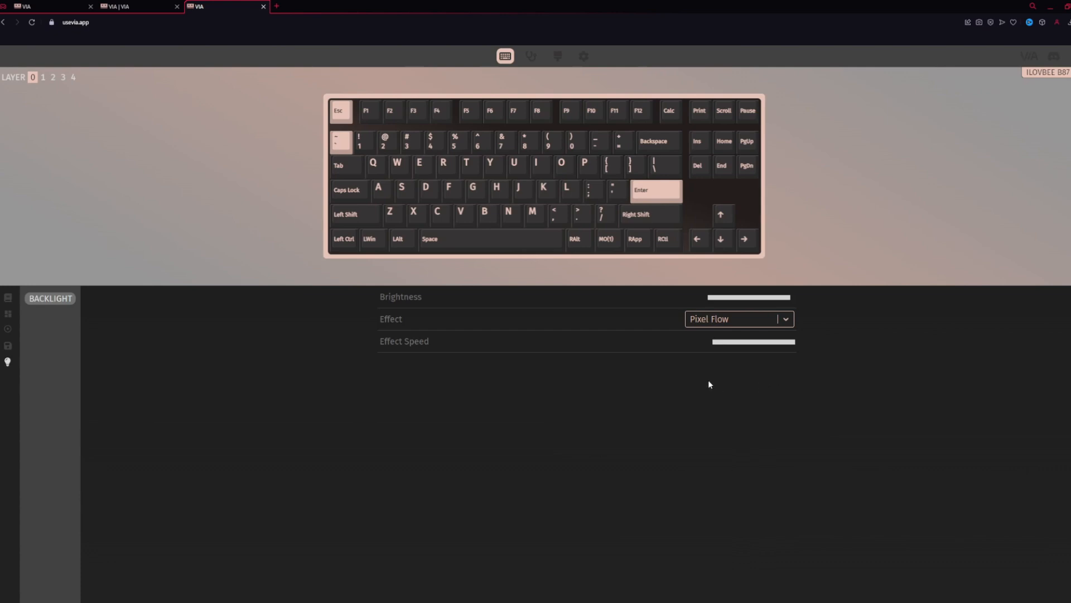
mouse_move(703, 385)
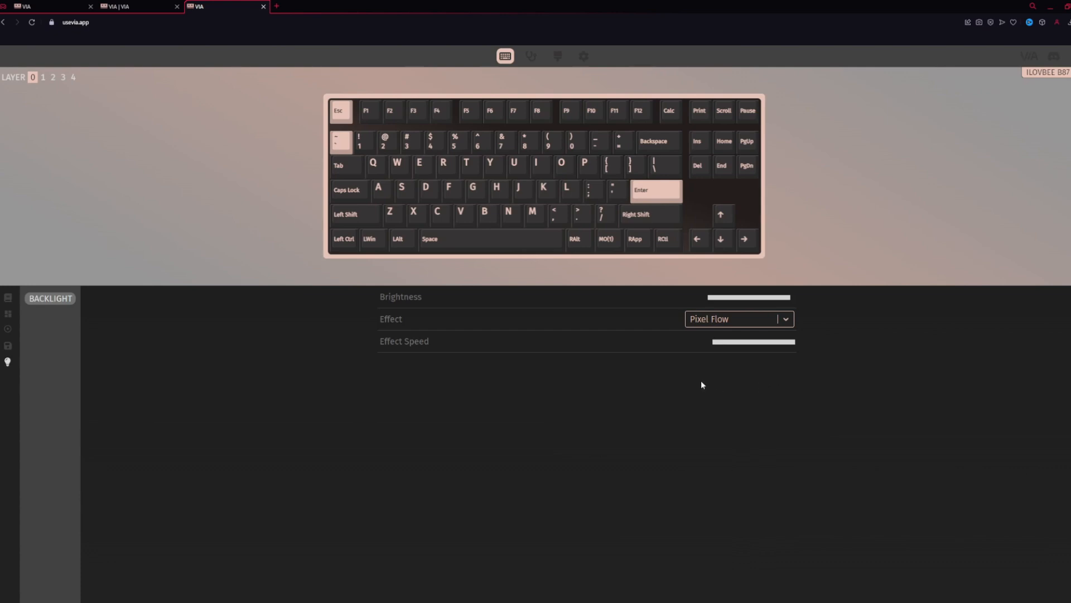